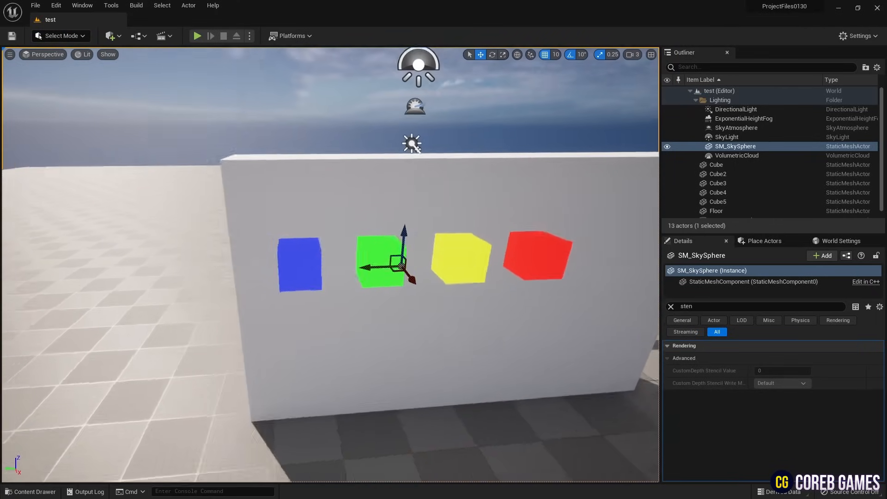
Inspect Cube2's CustomDepth Stencil Value, then switch to the level with plain white cubes
left_click(718, 174)
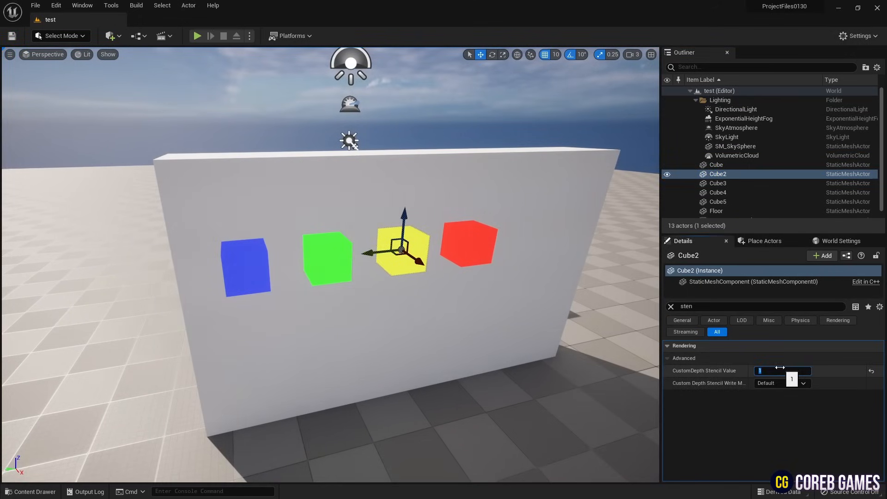
type("4")
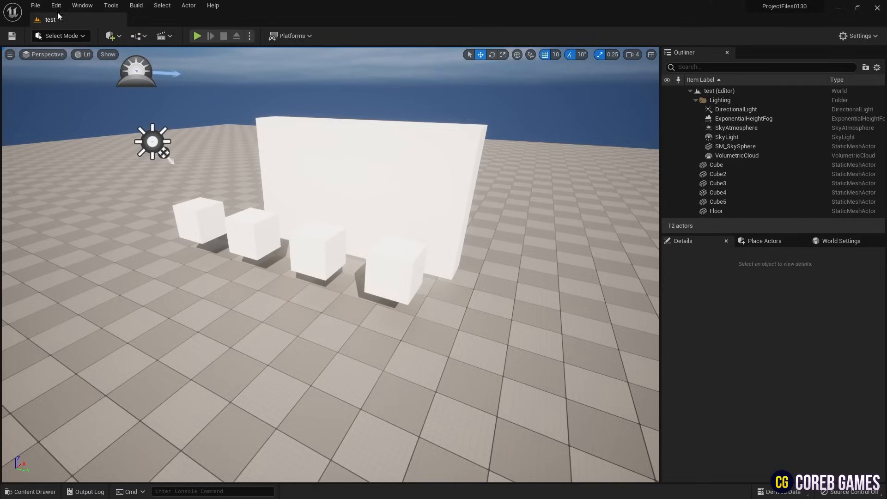
In Project Settings, set Custom Depth-Stencil Pass to Enabled with Stencil
left_click(55, 6)
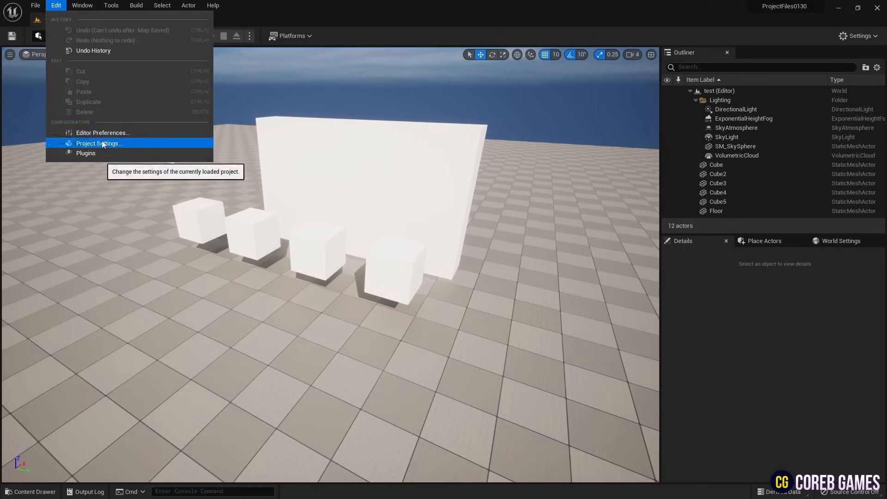
left_click(99, 143)
type("stencil")
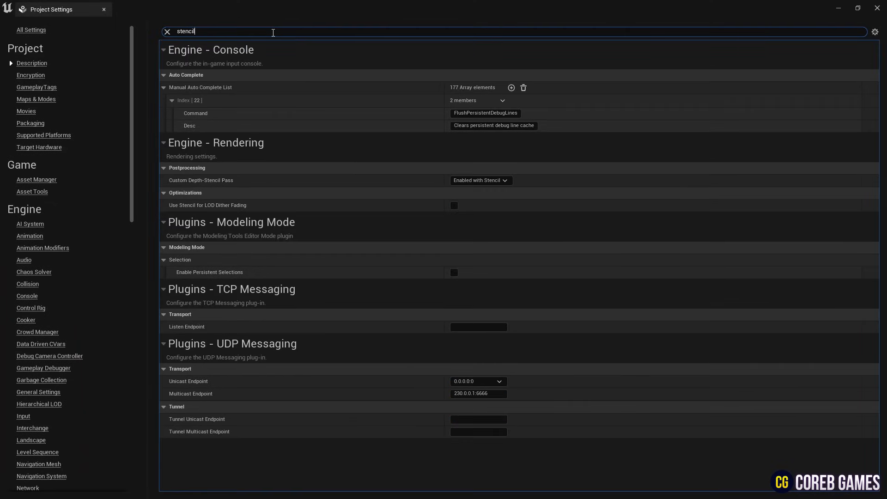
left_click(481, 87)
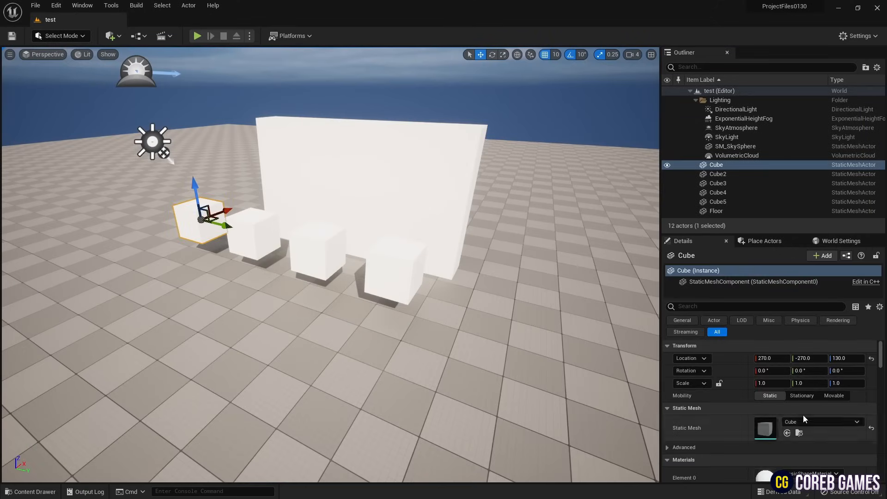
Enable Render CustomDepth Pass on the cubes, stencil value 0 on the first and 1 on the second
type("cust")
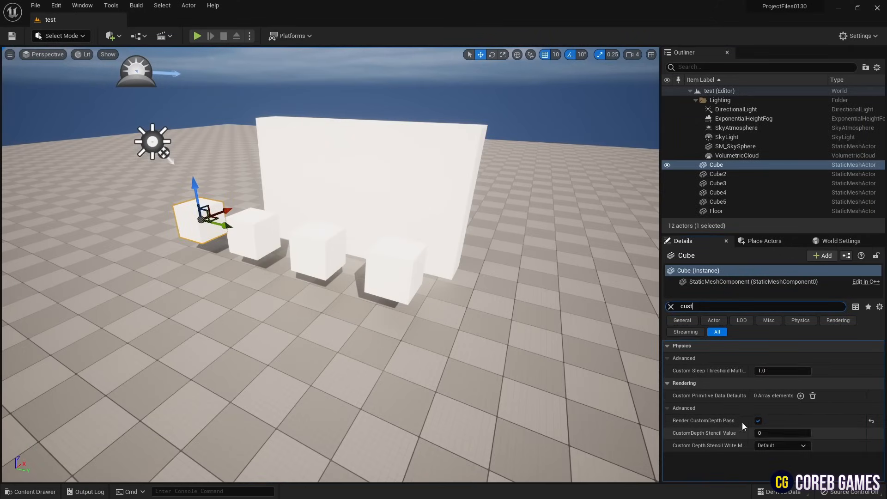
left_click(717, 174)
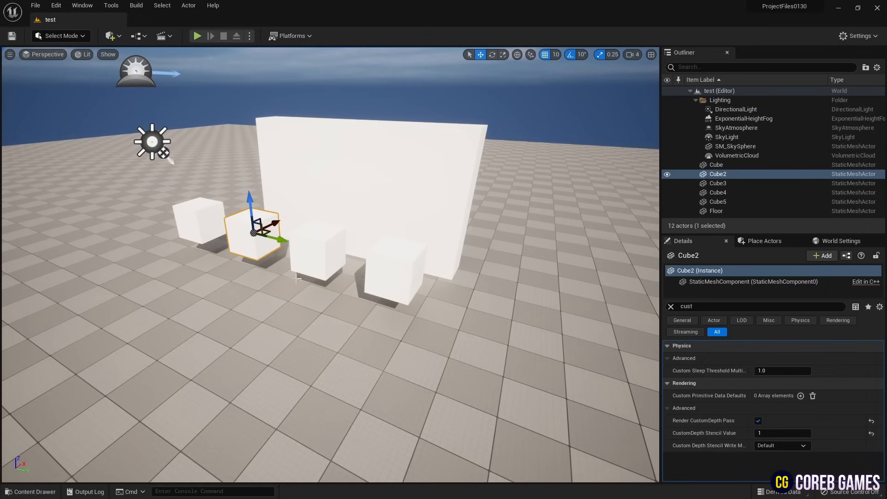
left_click(717, 183)
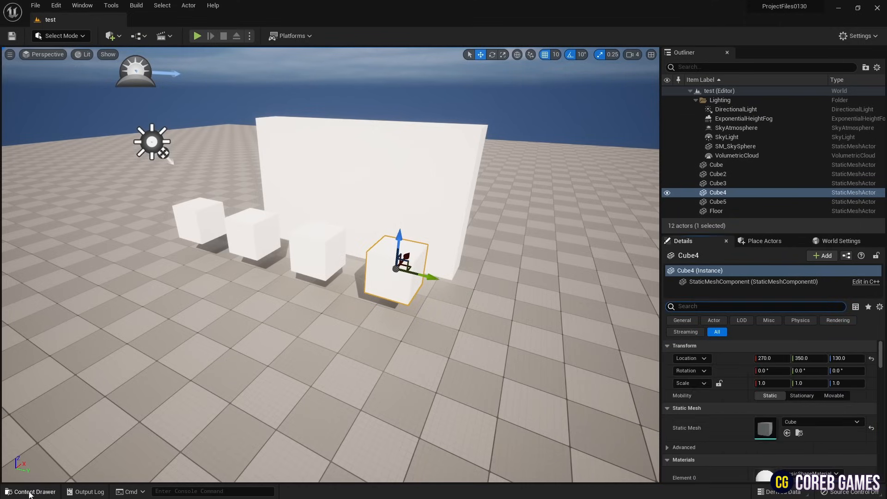
Place a Post Process Volume and add one element to its Post Process Materials array
left_click(764, 240)
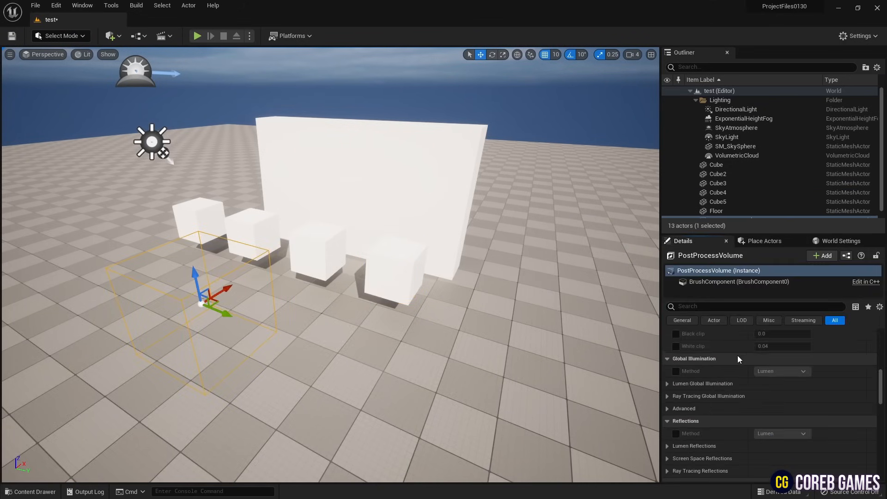
scroll("down", 3)
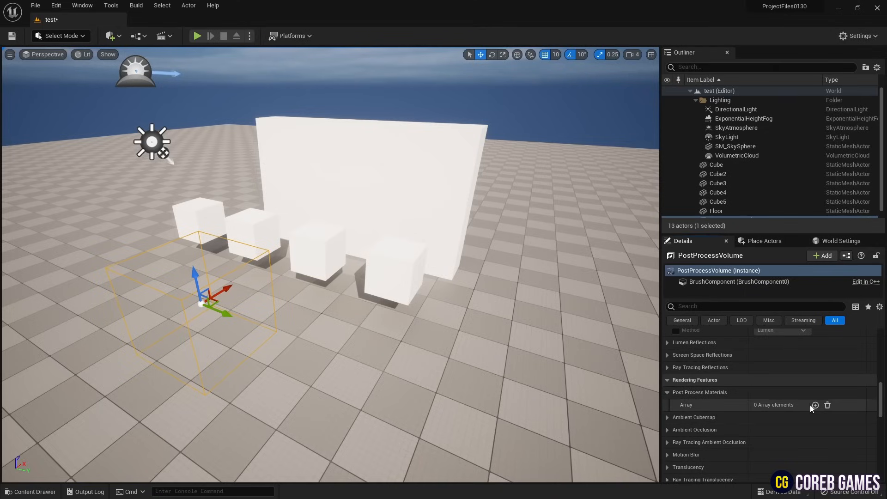
left_click(816, 404)
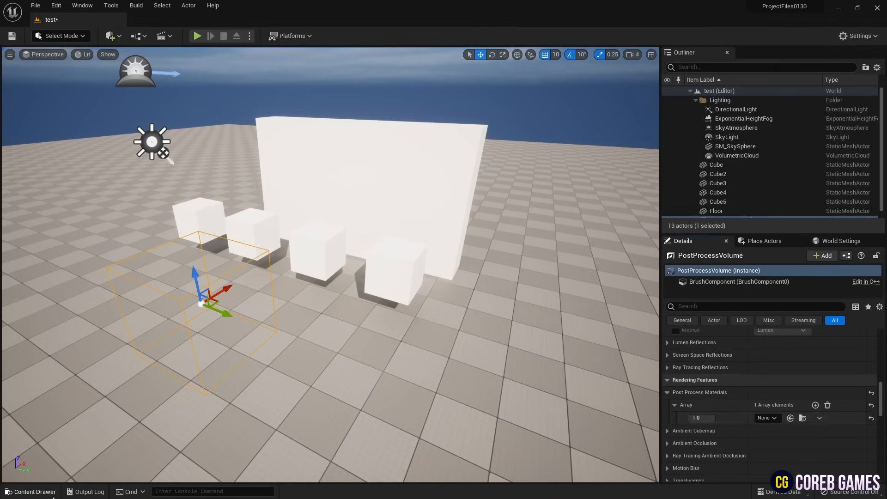
left_click(31, 491)
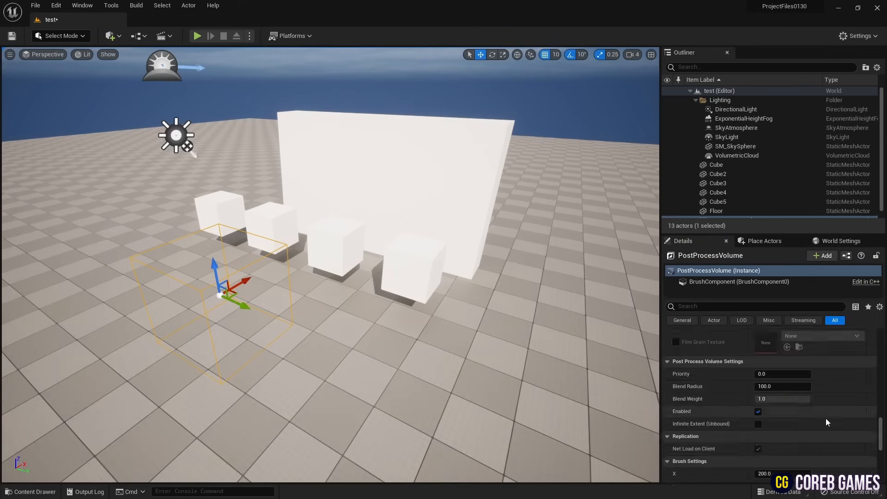
Enable Infinite Extent (Unbound) on the volume and show the Content Drawer
scroll("down", 3)
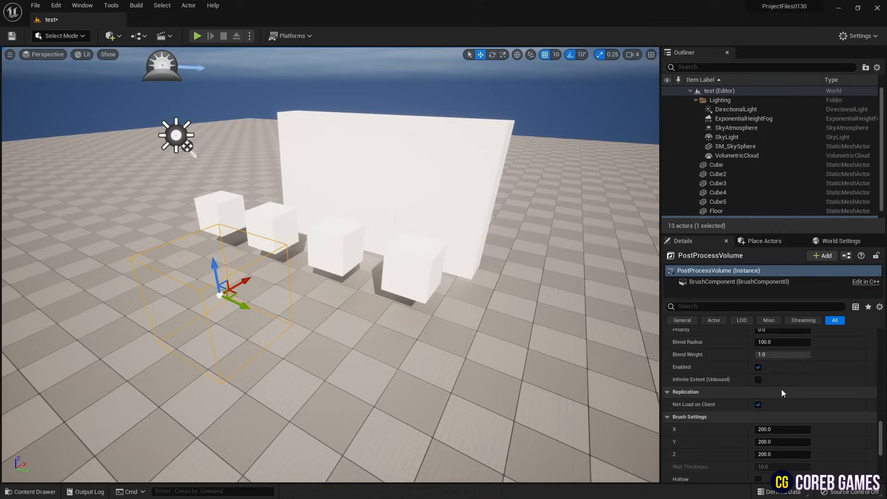
left_click(758, 379)
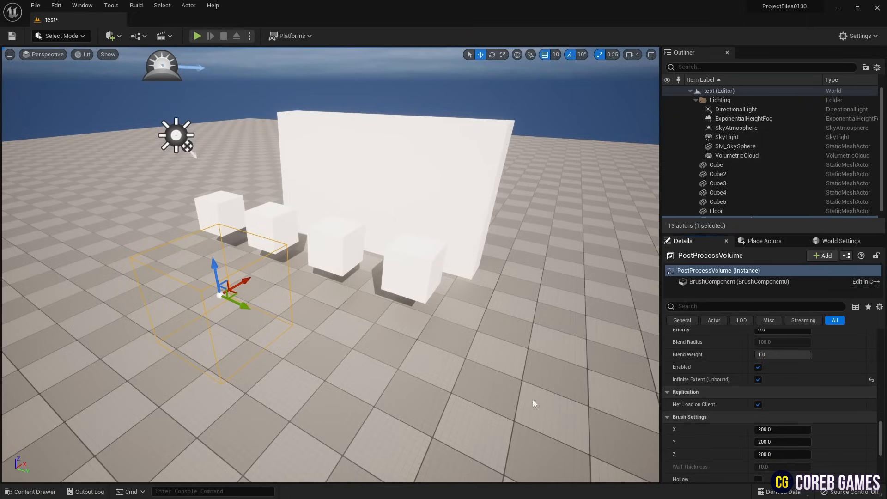
left_click(32, 491)
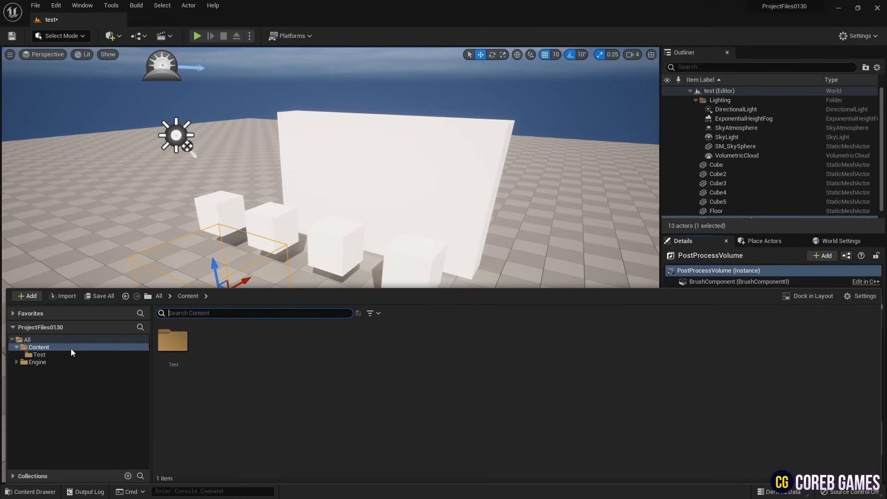
Create a new material asset named M_PostProcess and open it for editing
left_click(27, 296)
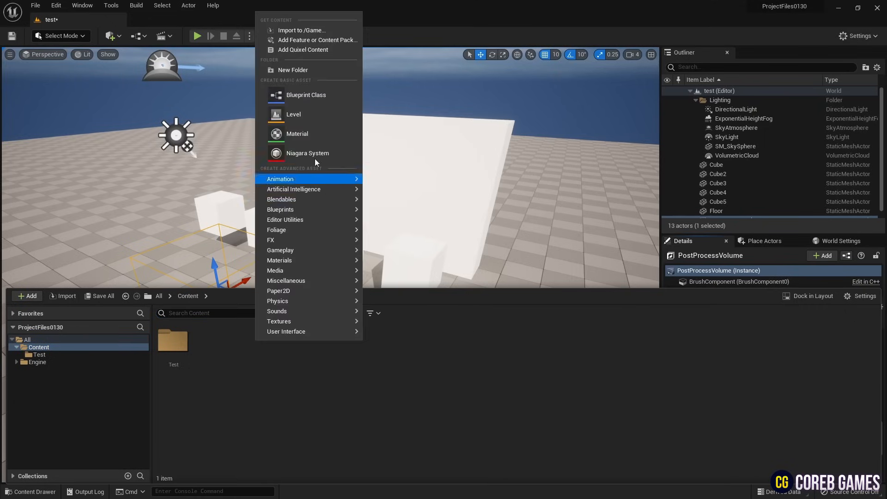
left_click(296, 133)
type("M_PostProcess")
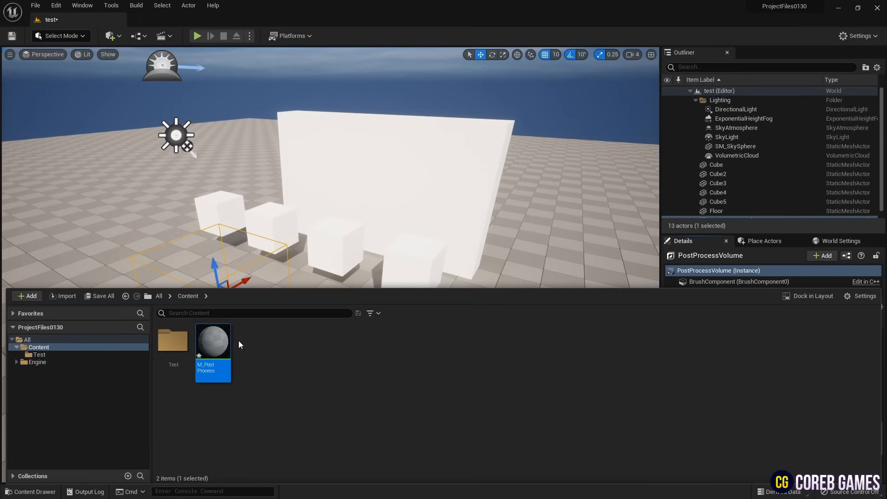
double_click(212, 341)
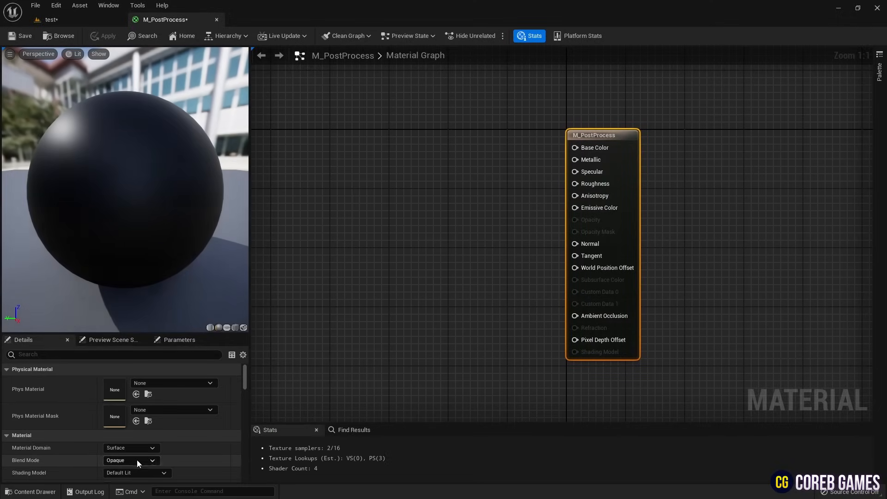
Set M_PostProcess's Material Domain to Post Process, save it, and assign it to the volume's slot
left_click(130, 448)
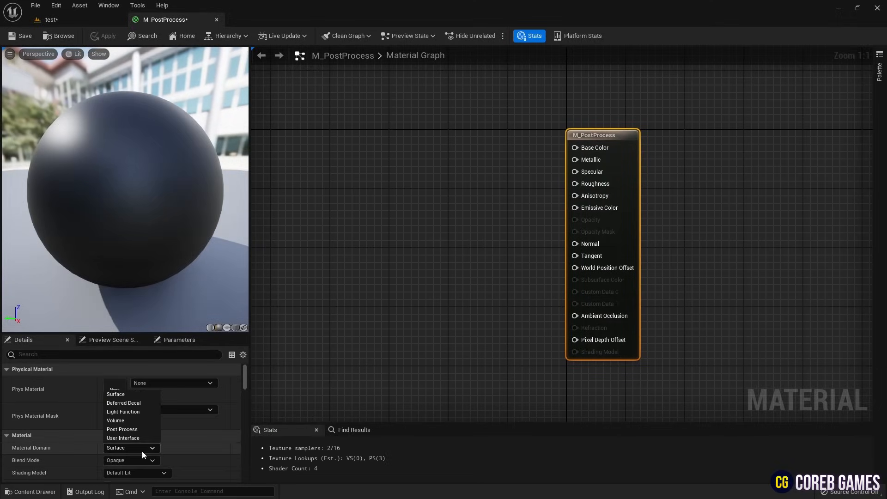
left_click(122, 429)
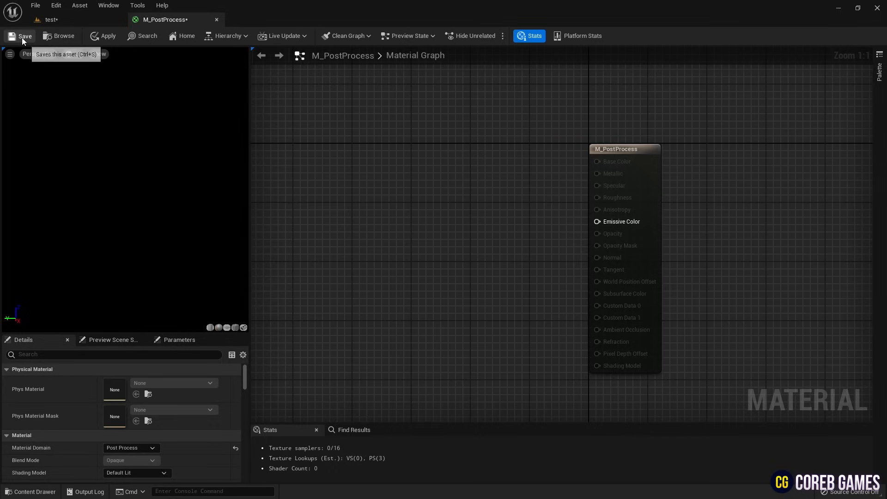
left_click(24, 36)
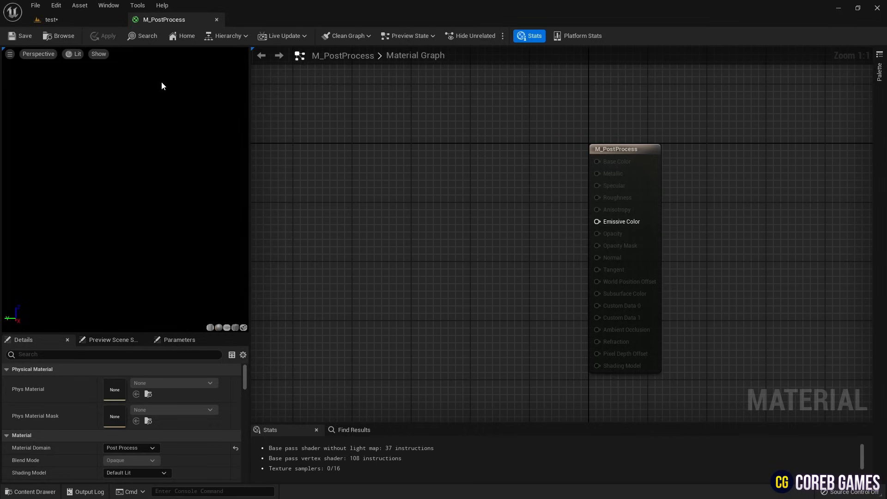
left_click(52, 19)
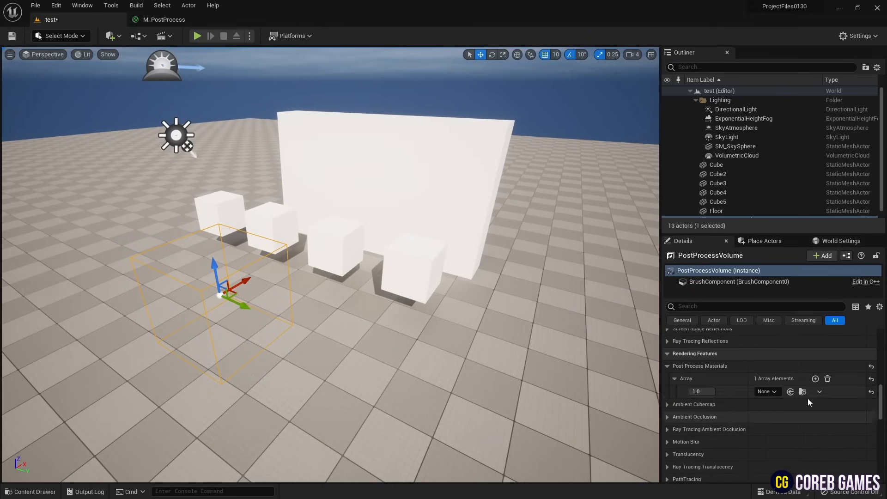
left_click(767, 391)
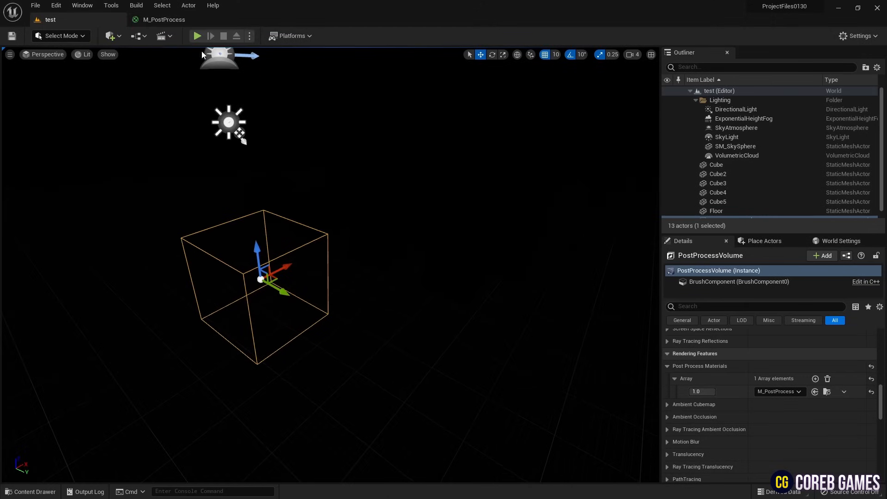
Add a SceneTexture node feeding an RGB component mask into Emissive Color
left_click(164, 19)
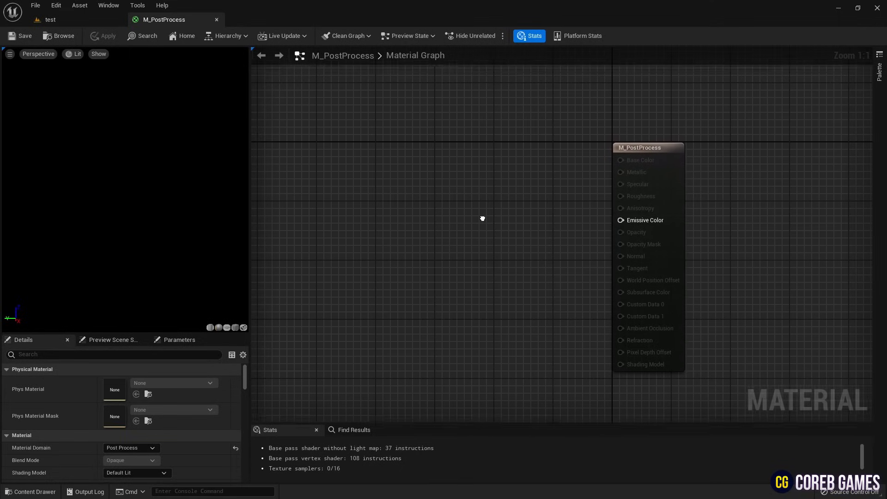
type("scen")
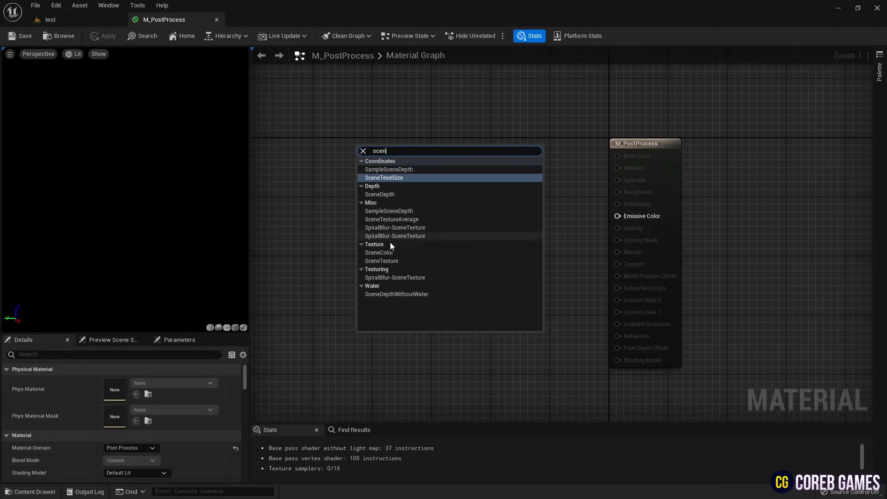
left_click(381, 253)
type("co")
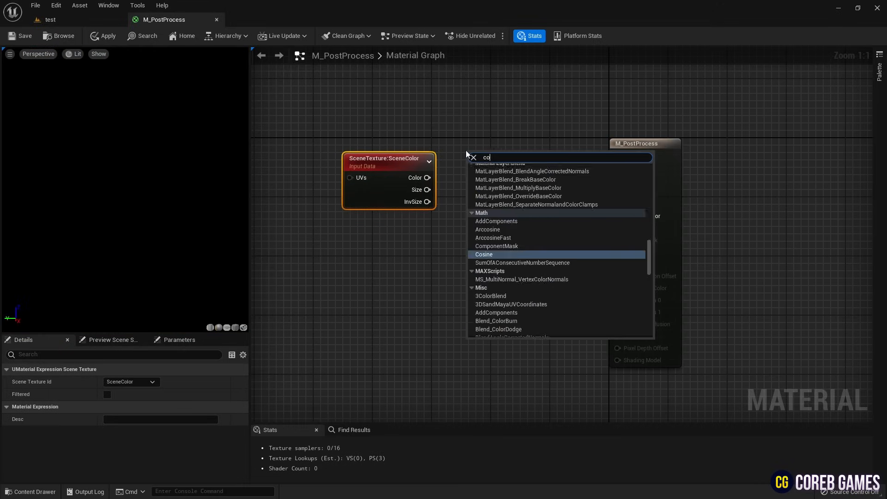
left_click(497, 246)
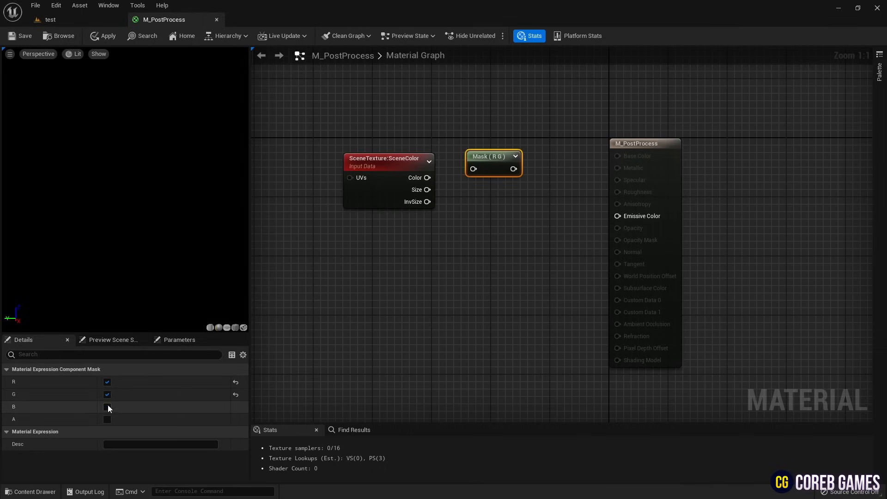
left_click(107, 407)
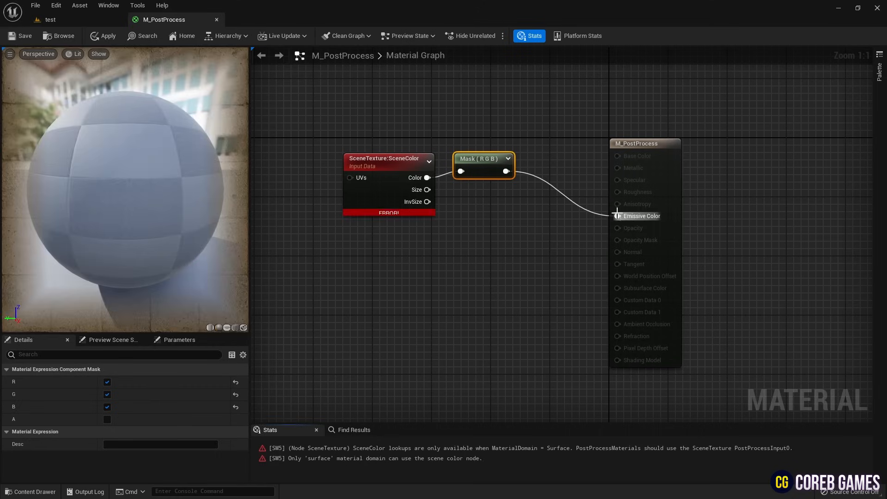
Set the SceneTexture node's id to PostProcessInput0 and save the material
left_click(388, 158)
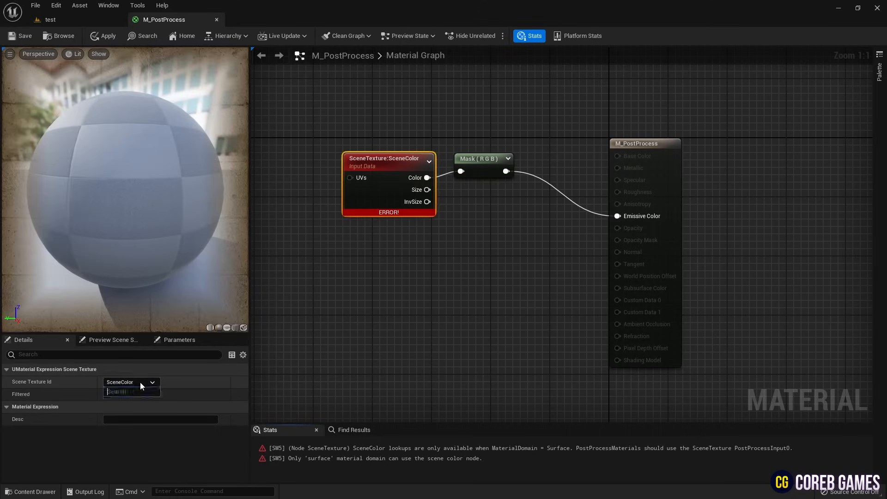
left_click(132, 392)
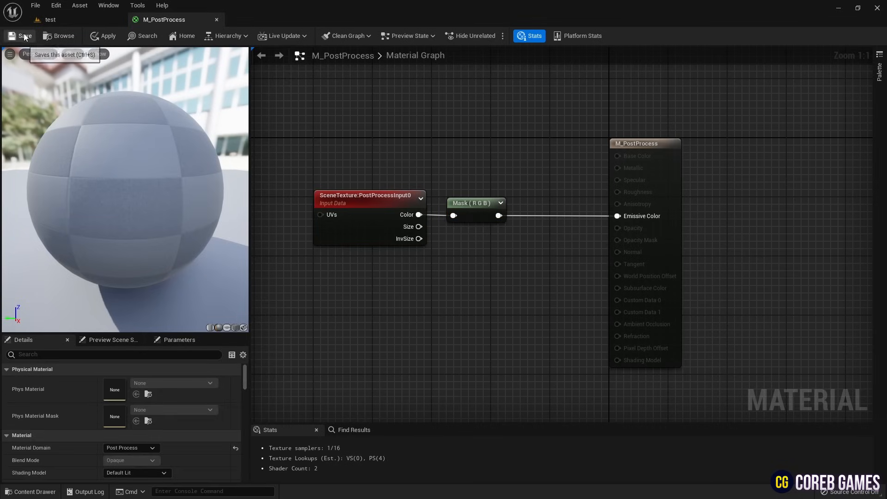
left_click(49, 20)
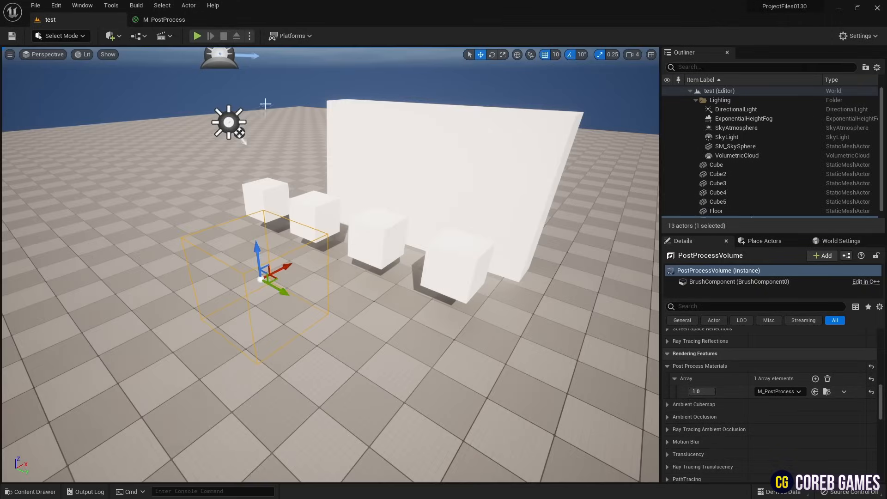
left_click(167, 19)
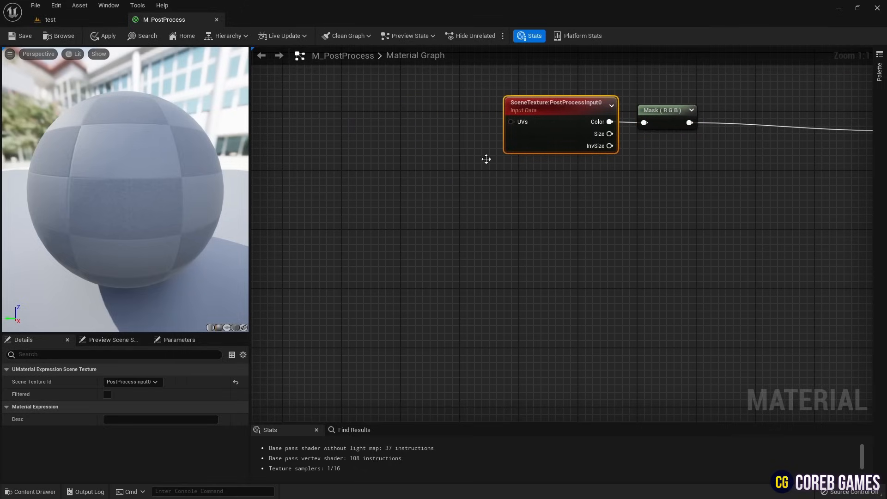
Set the two duplicated SceneTexture nodes to SceneDepth and CustomDepth
left_click(132, 382)
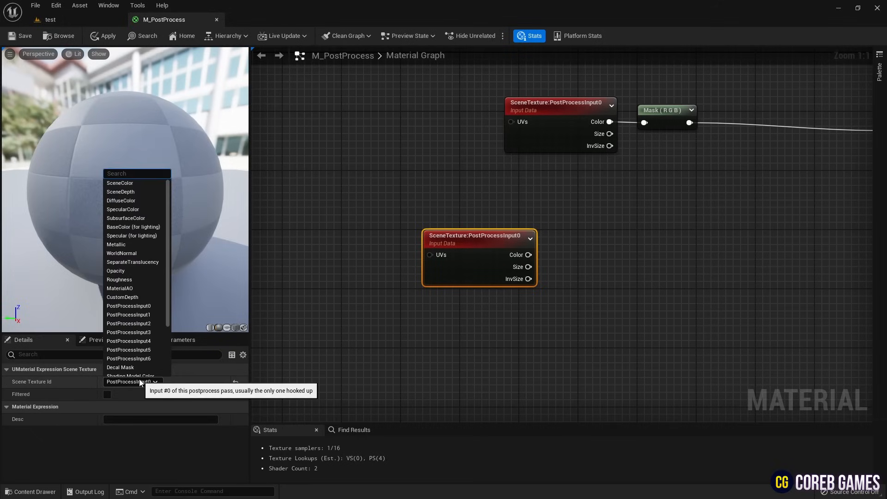
type("sce")
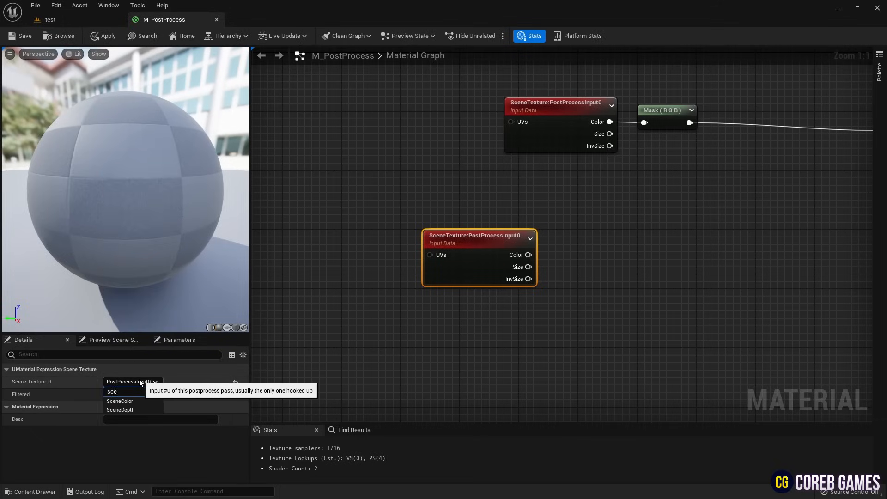
left_click(121, 409)
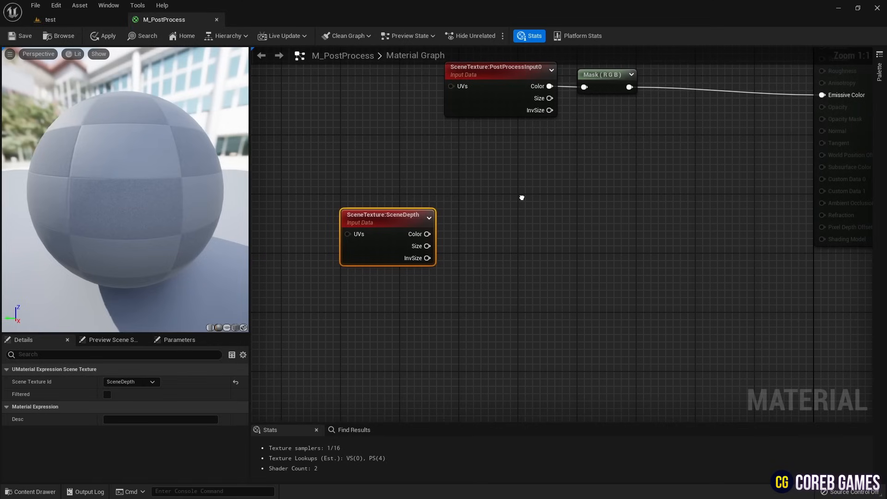
mouse_move(514, 209)
type("cus")
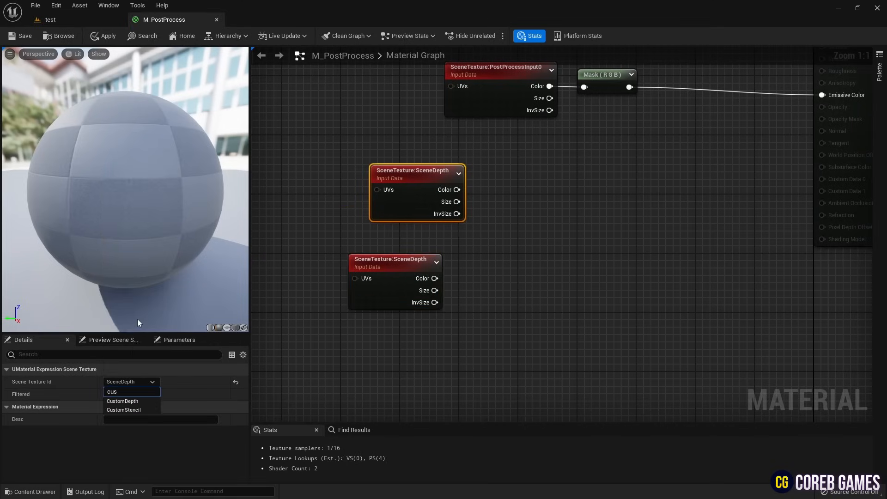
left_click(122, 400)
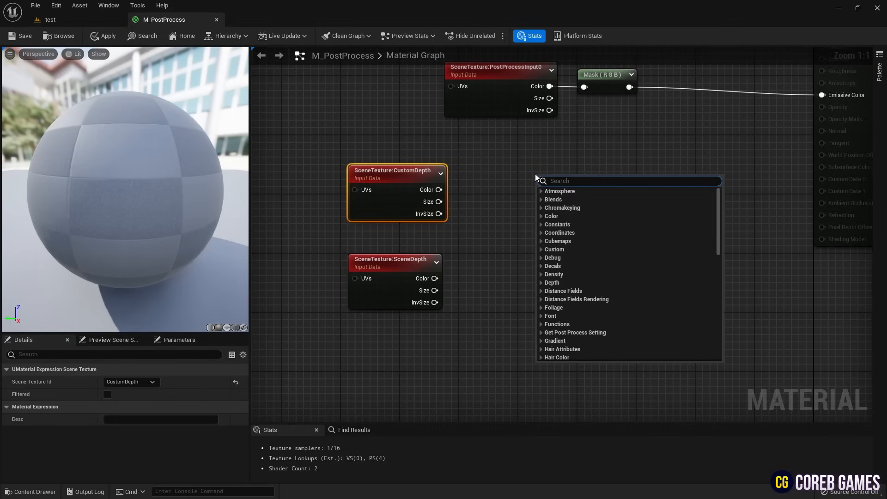
Add a Multiply node with a Distance scalar parameter of 0.0001 wired to its B input
type("mul")
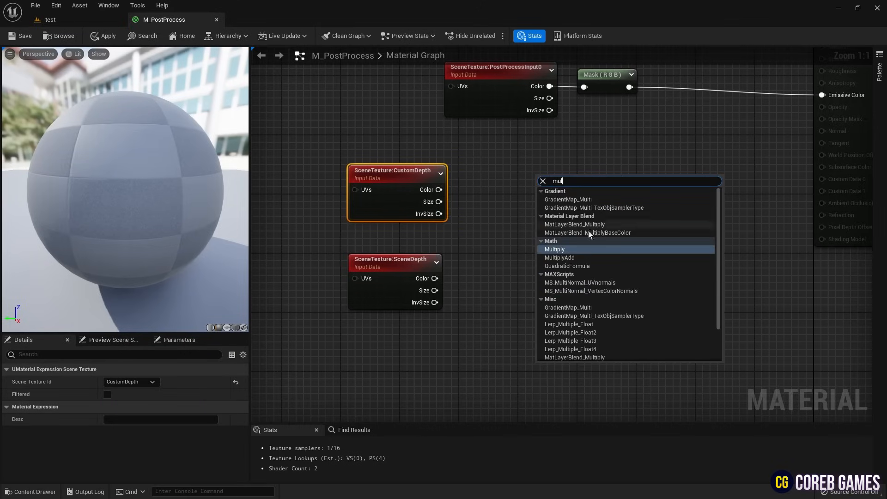
left_click(555, 249)
type("Distance")
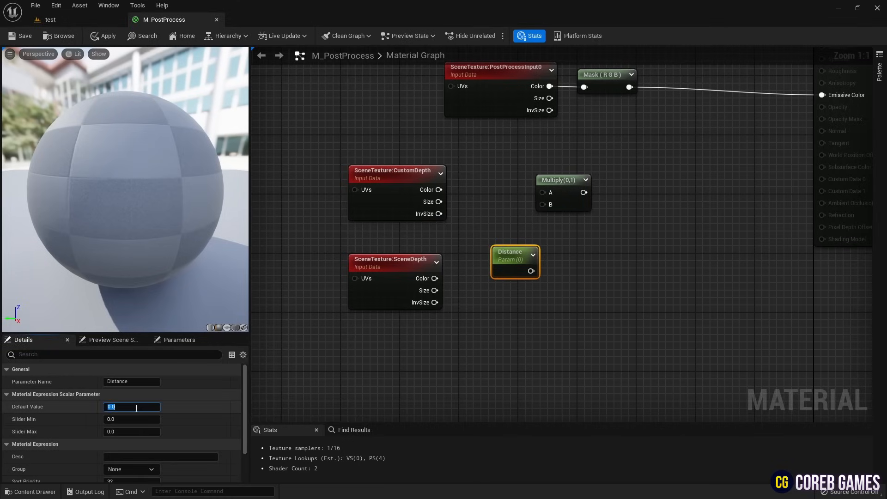
type("0.011")
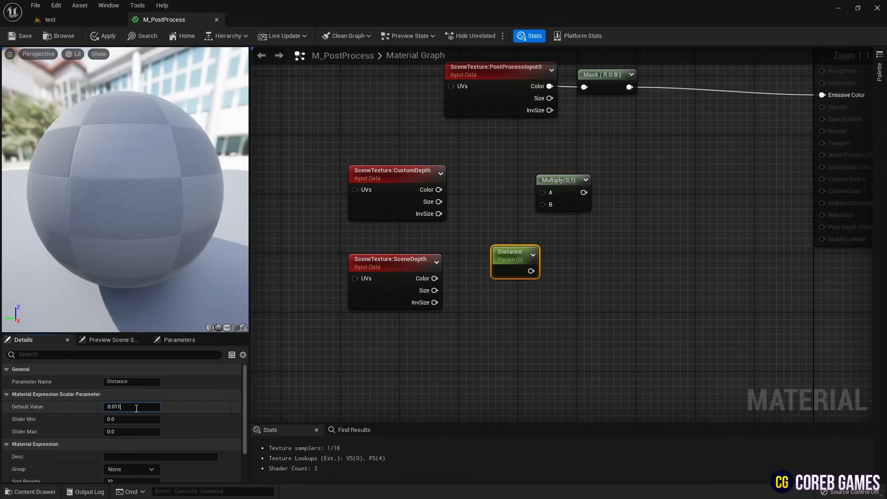
type("0.0001")
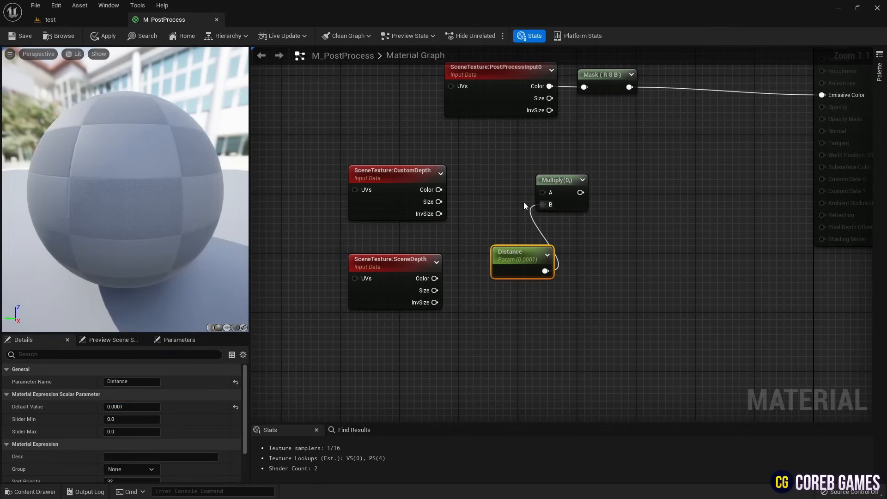
left_click(560, 179)
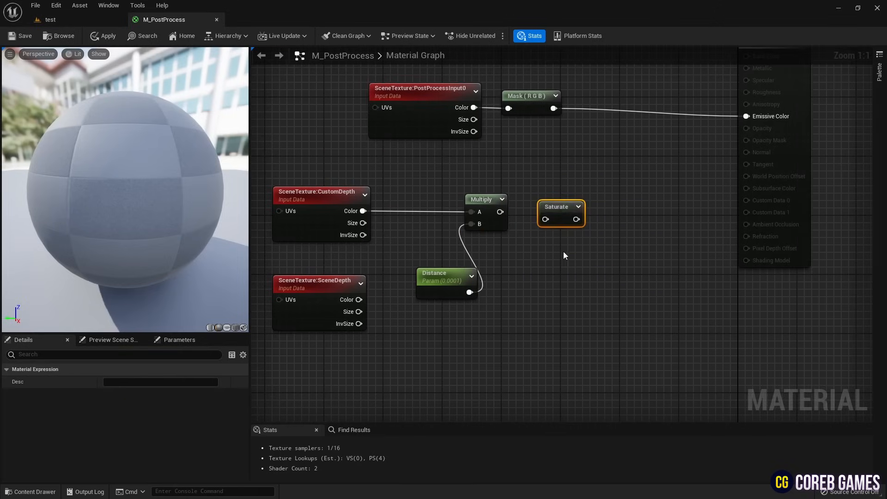
mouse_move(543, 203)
type("one")
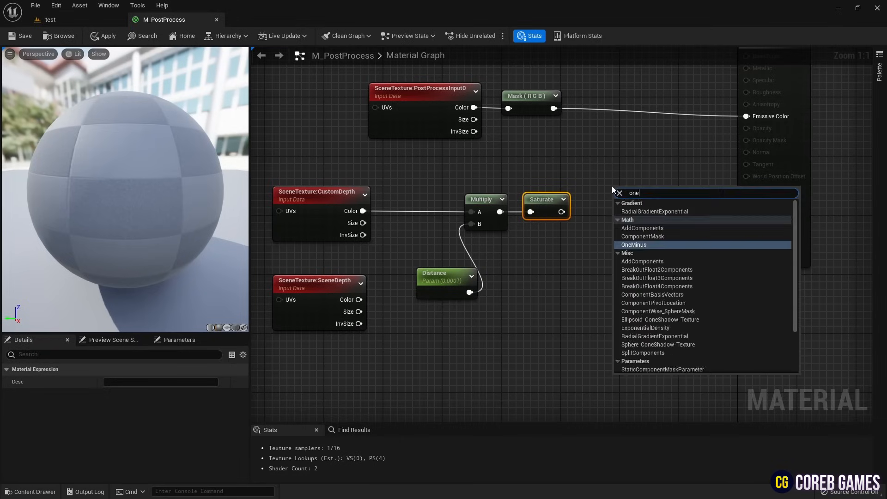
Add a OneMinus node after Saturate, routing the result into Emissive Color
left_click(634, 244)
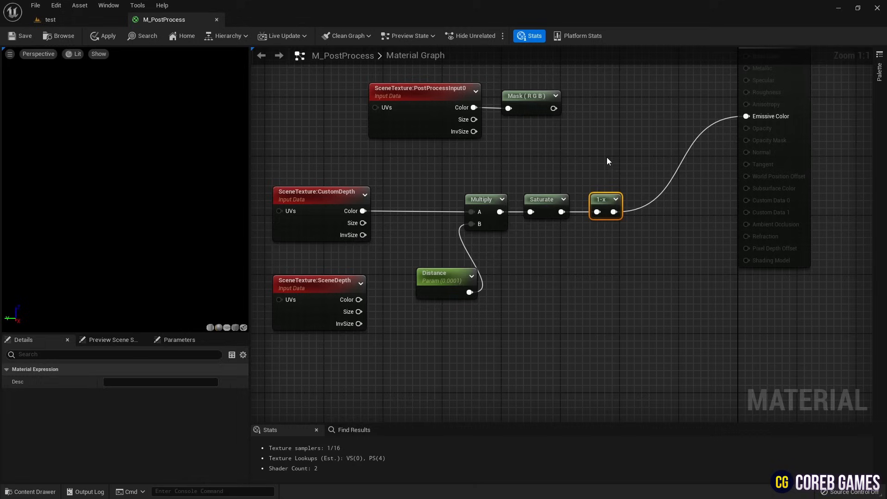
mouse_move(25, 36)
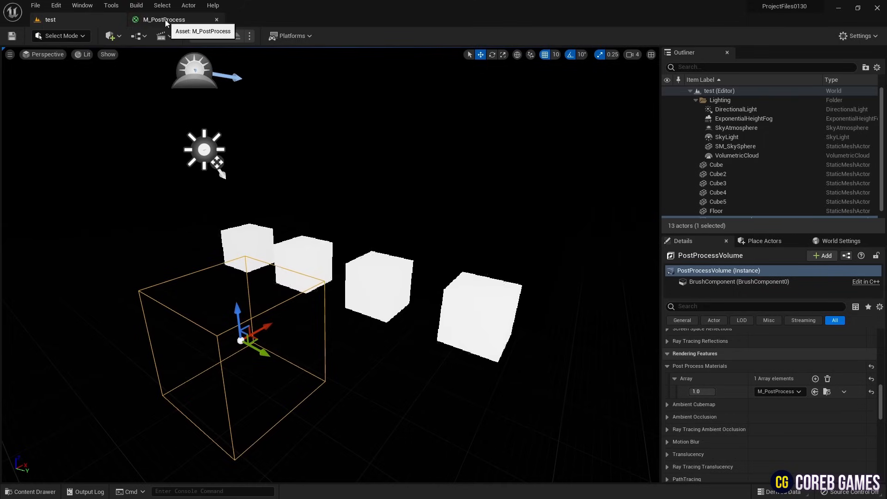
Add a Lerp blending masked scene colour toward 1 with 1-x as alpha into Emissive Color
left_click(164, 19)
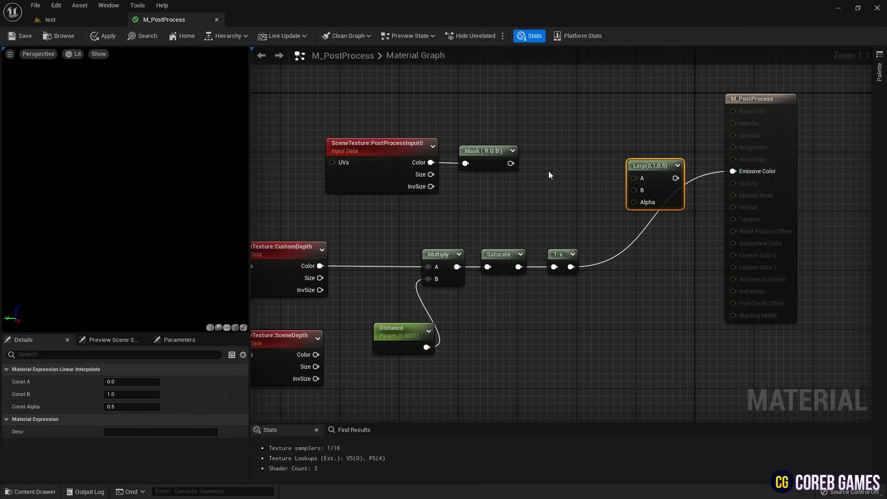
mouse_move(655, 210)
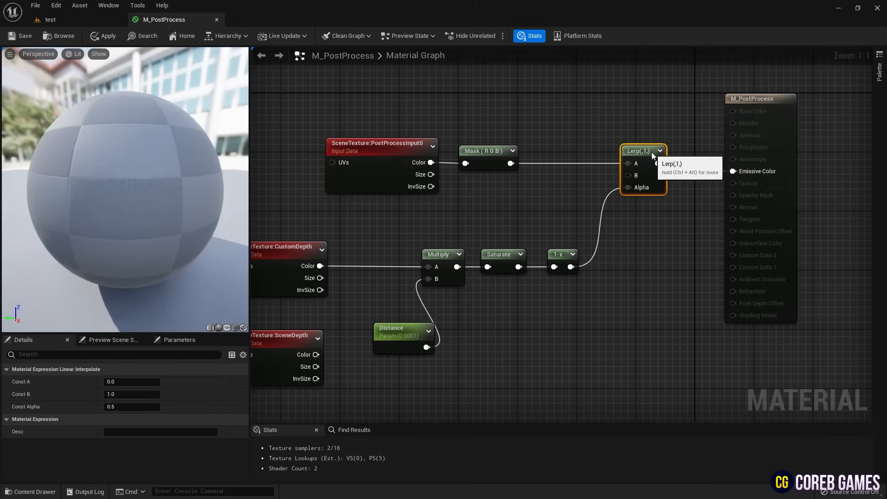
left_click(24, 36)
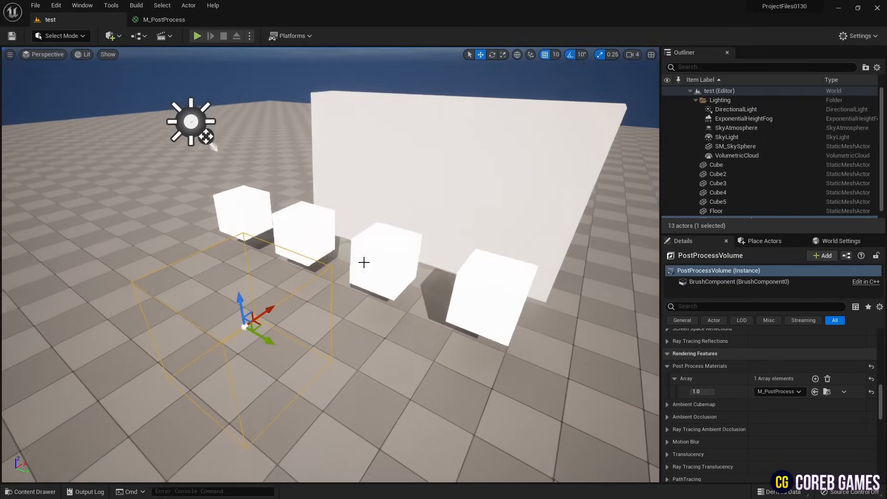
left_click(164, 19)
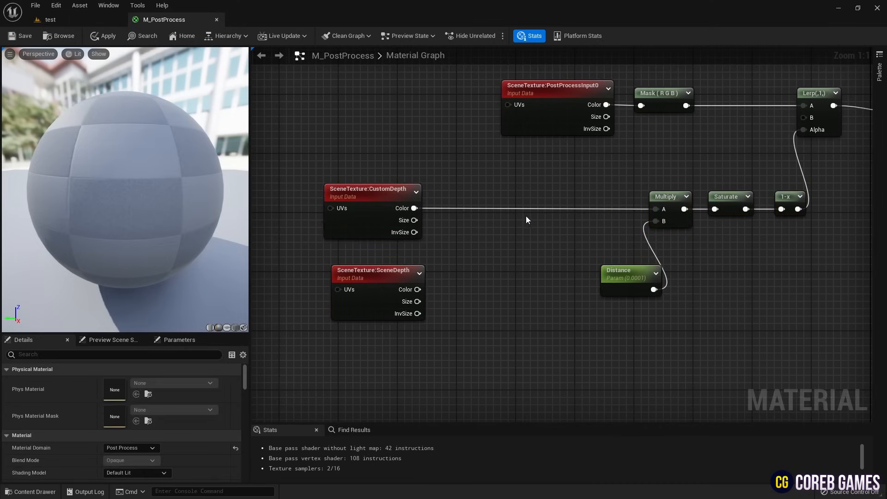
Subtract SceneDepth from CustomDepth and saturate the result before the blend
left_click(562, 211)
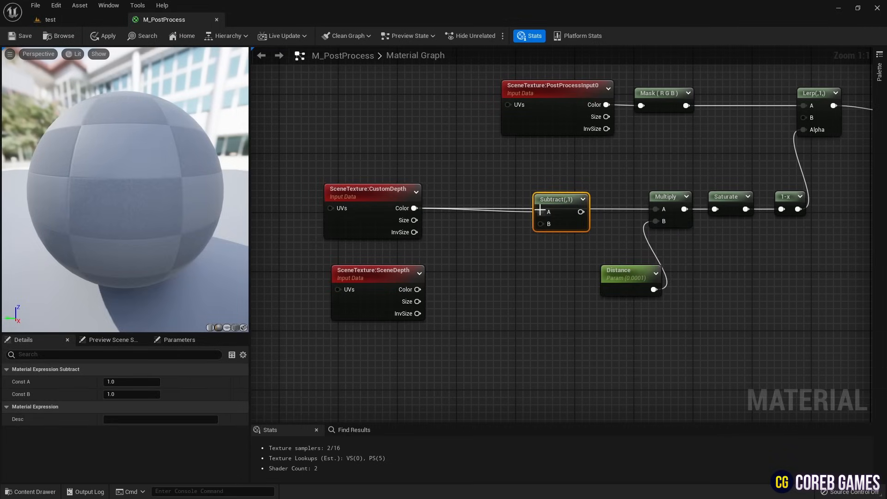
mouse_move(552, 194)
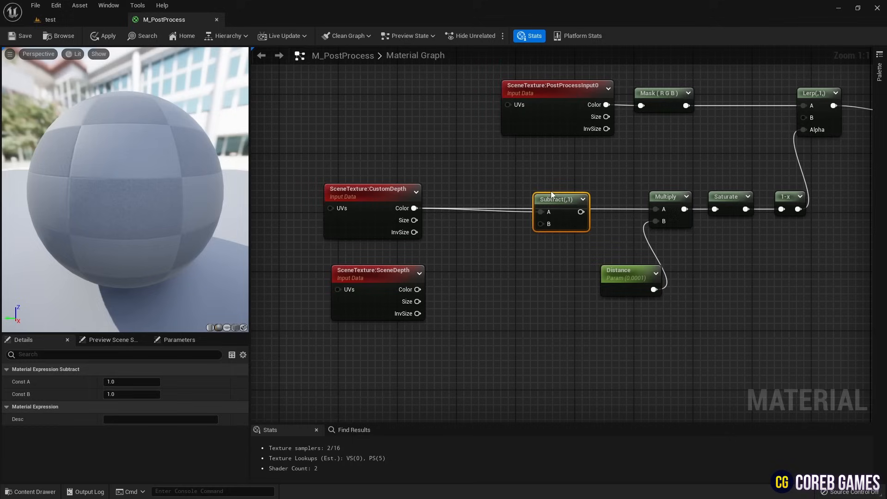
left_click_drag(418, 289, 541, 224)
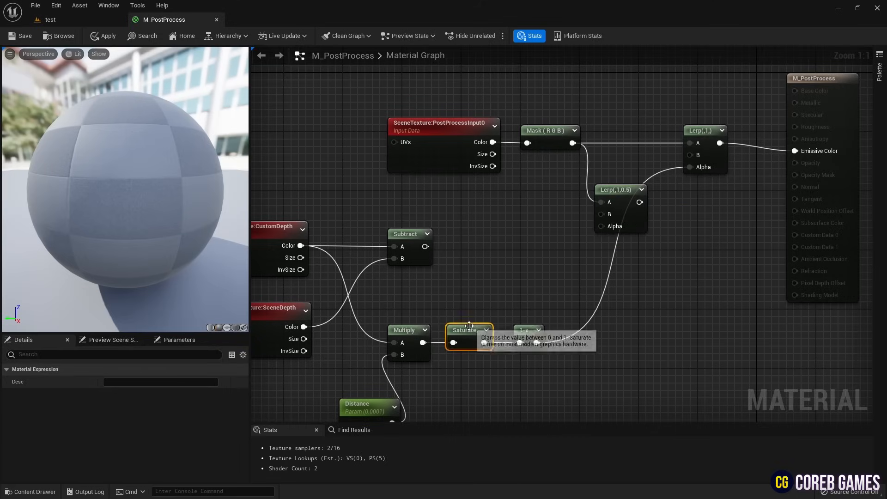
left_click_drag(464, 330, 490, 234)
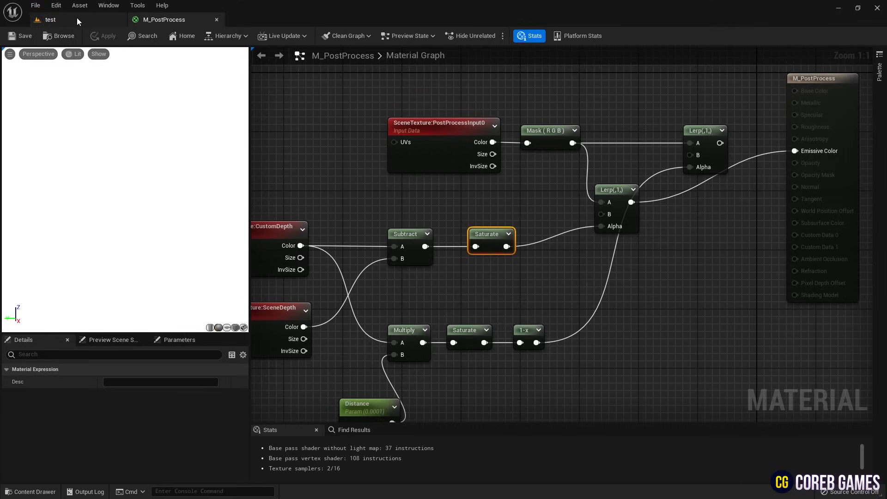
Check the level result, wire the final Lerp into Emissive Color, and save M_PostProcess
left_click(50, 20)
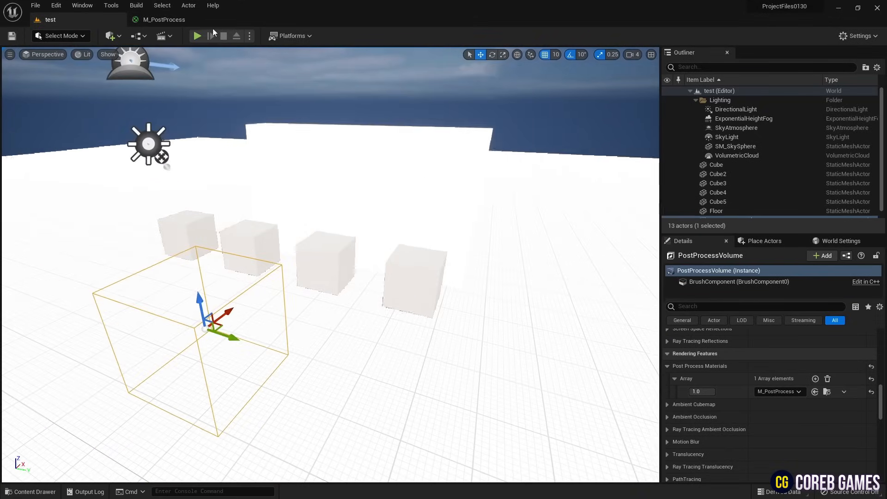
left_click(165, 20)
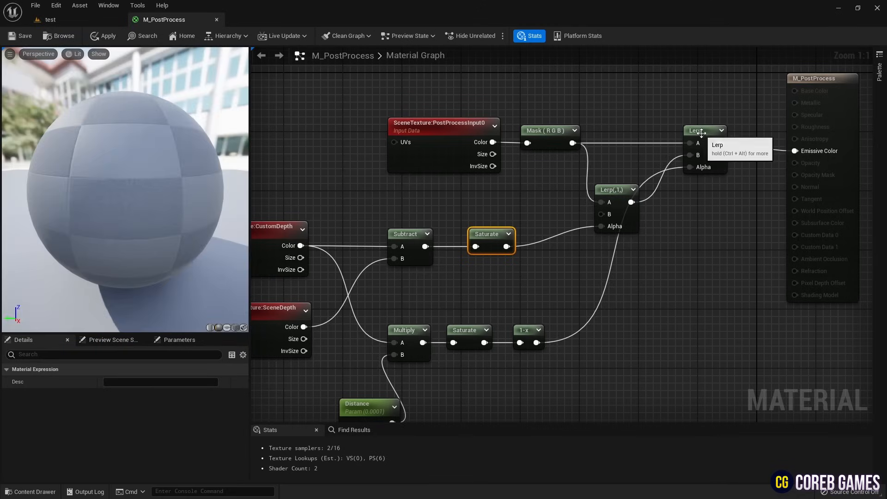
left_click(705, 130)
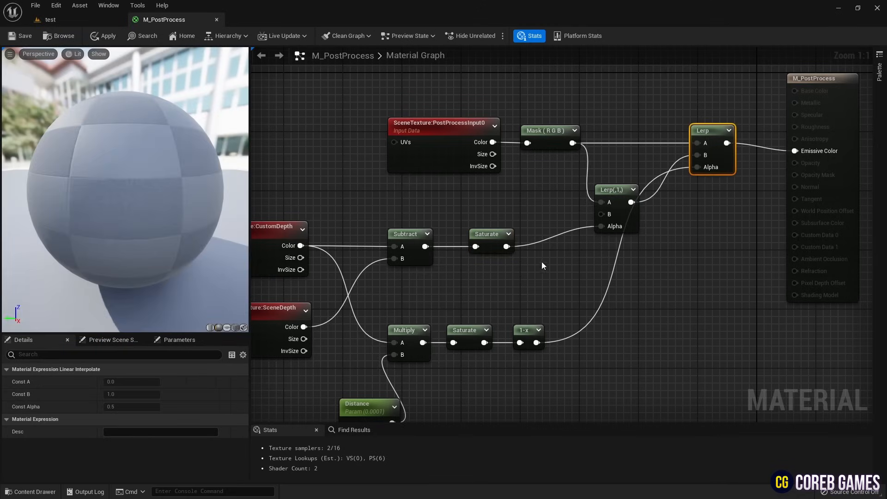
left_click(21, 36)
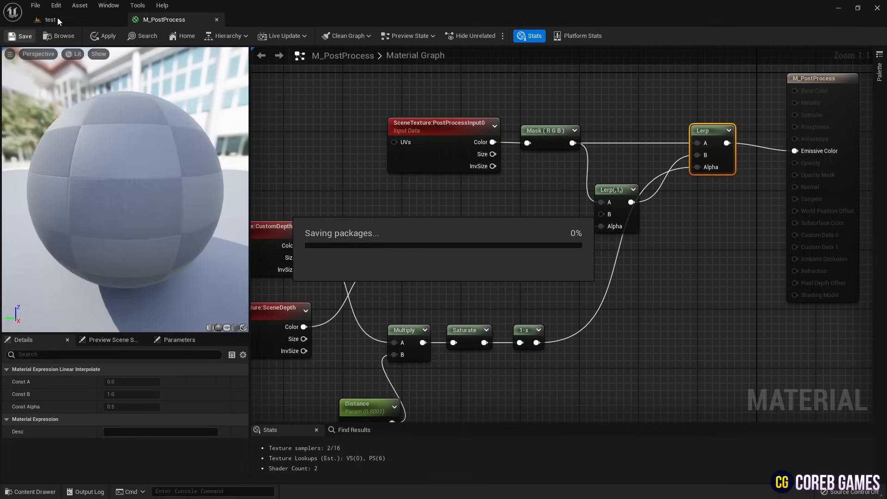
Set the duplicated scene texture node to read CustomStencil for the divide-by-255 chain
left_click(51, 19)
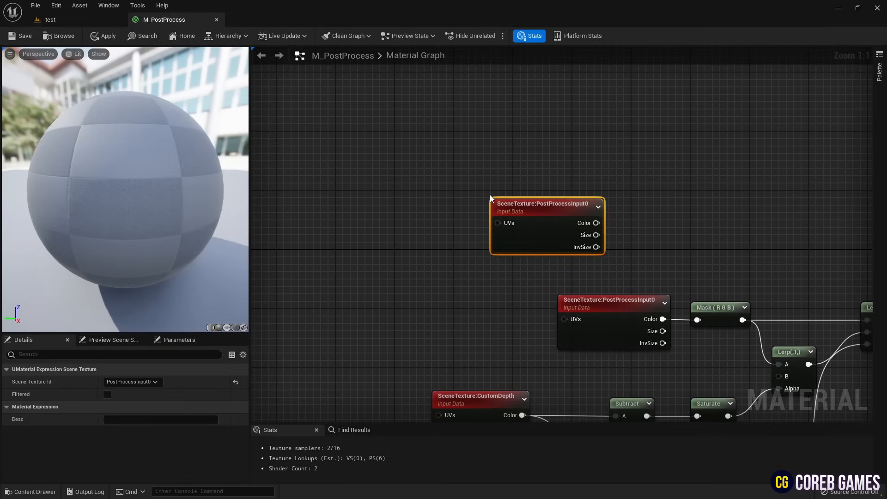
left_click(132, 382)
type("custom")
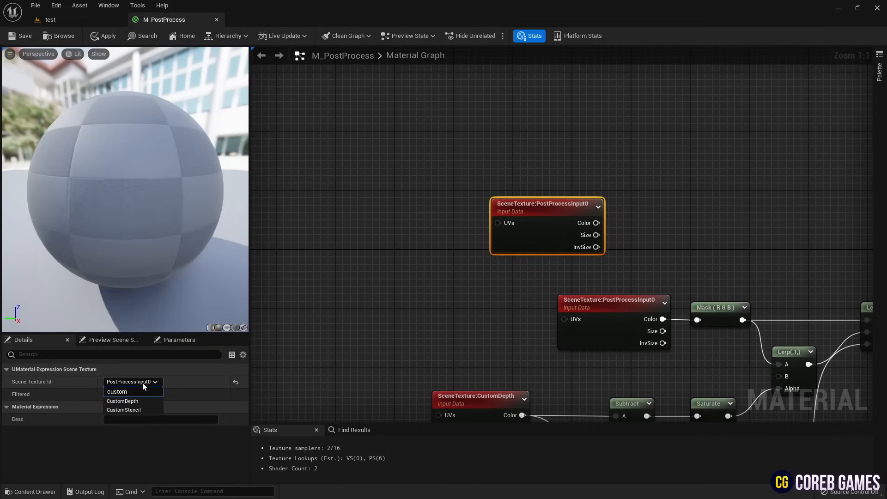
left_click(123, 410)
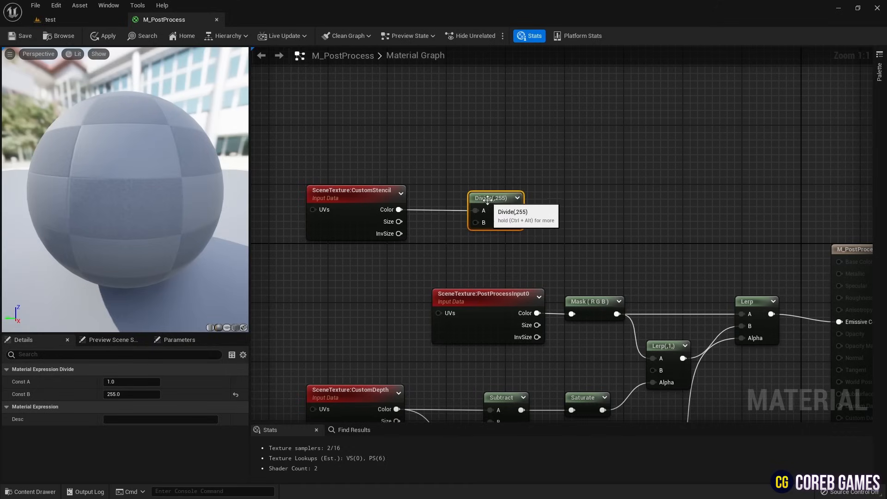
mouse_move(14, 40)
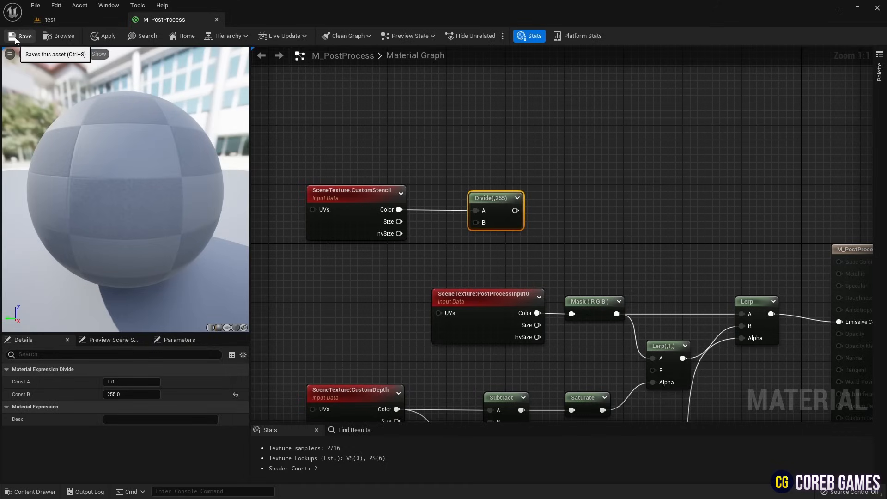
View the level through Lit > Buffer Visualization > Custom Stencil
left_click(50, 19)
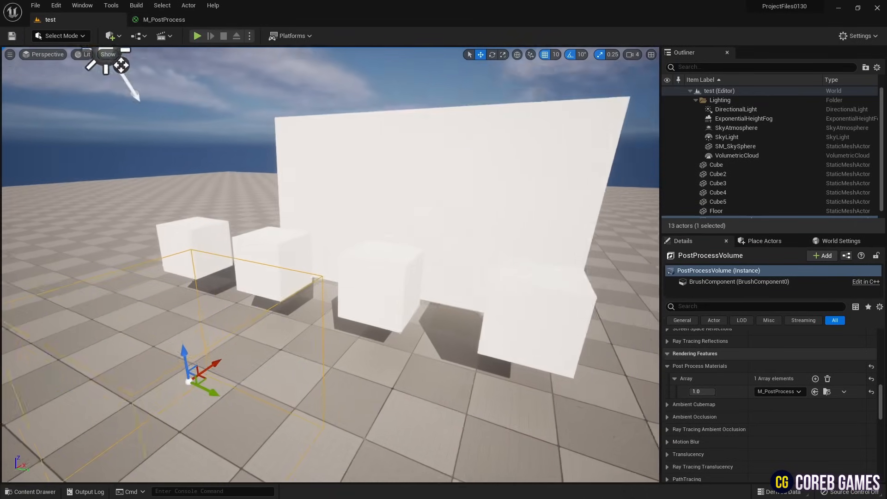
left_click(83, 53)
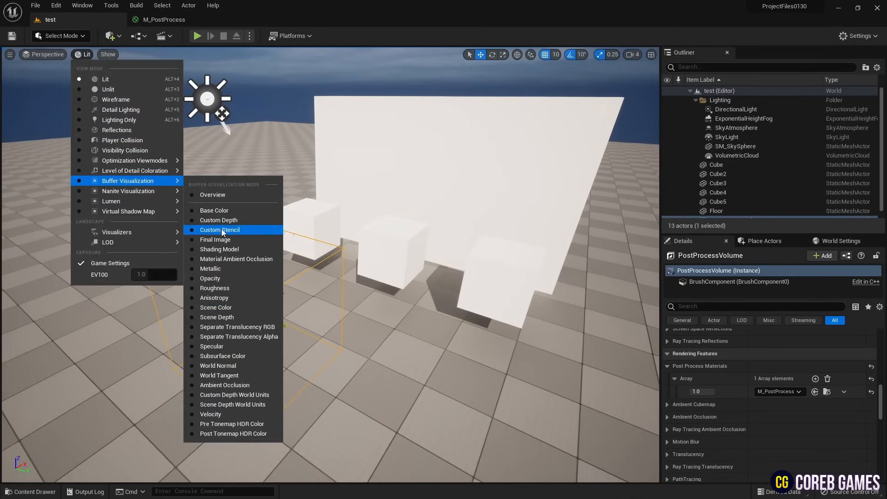
left_click(220, 230)
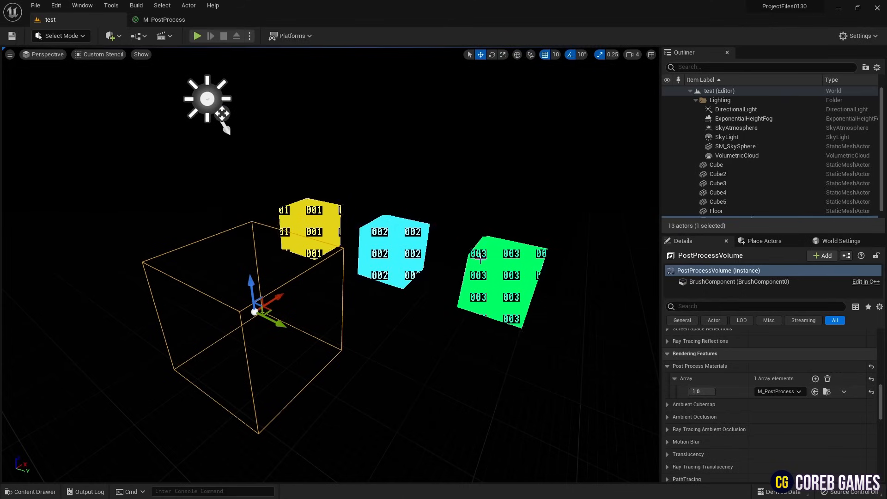
Test the plain Cube's CustomDepth Stencil Value (trying 256, ending at 0) and return to M_PostProcess
left_click(716, 165)
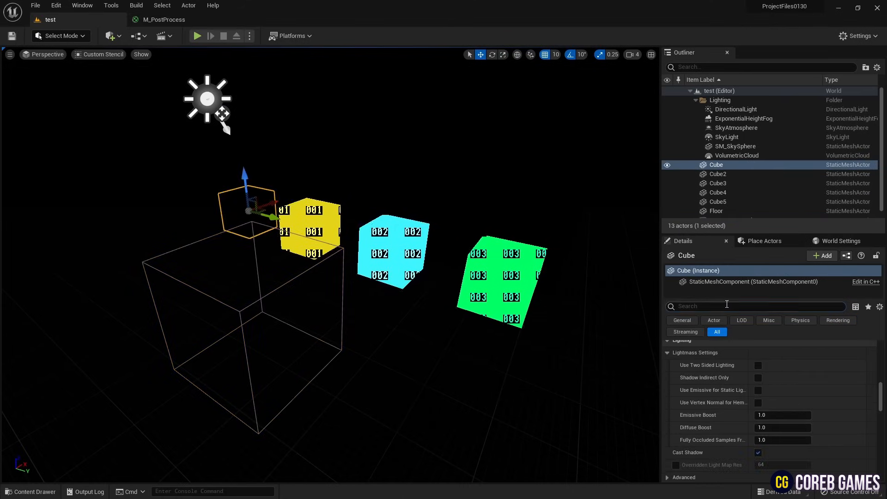
type("cust")
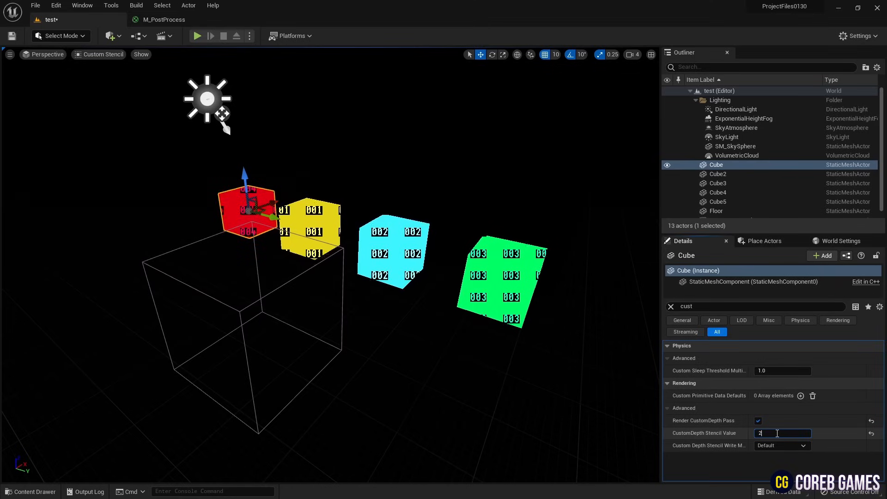
type("256")
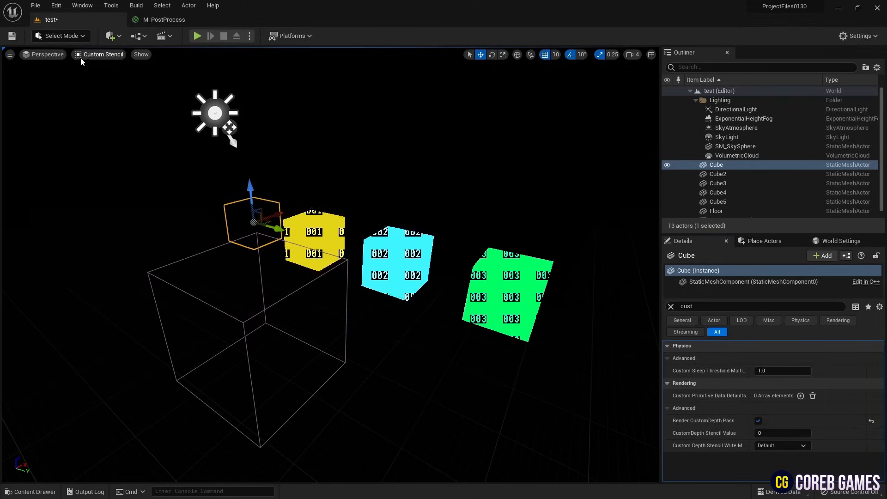
left_click(164, 19)
type("di")
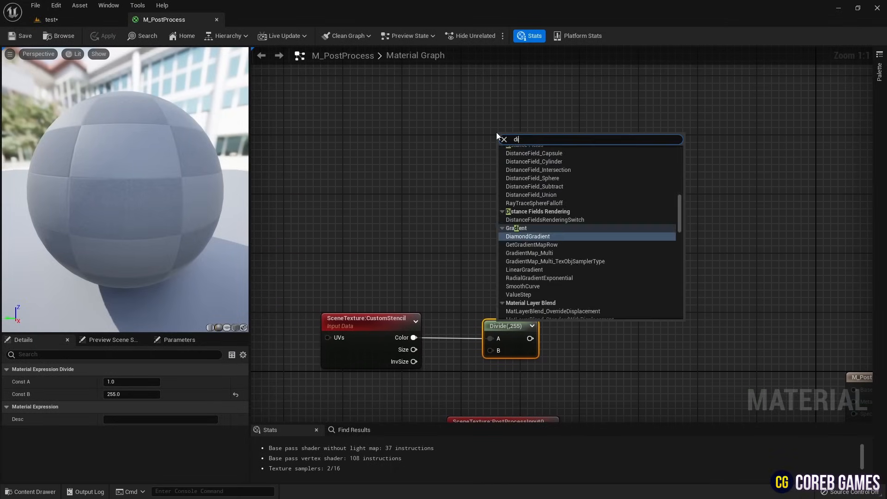
Add BitMask nodes fed by the divided stencil, wiring constant 1 to the first bit input
type("bit")
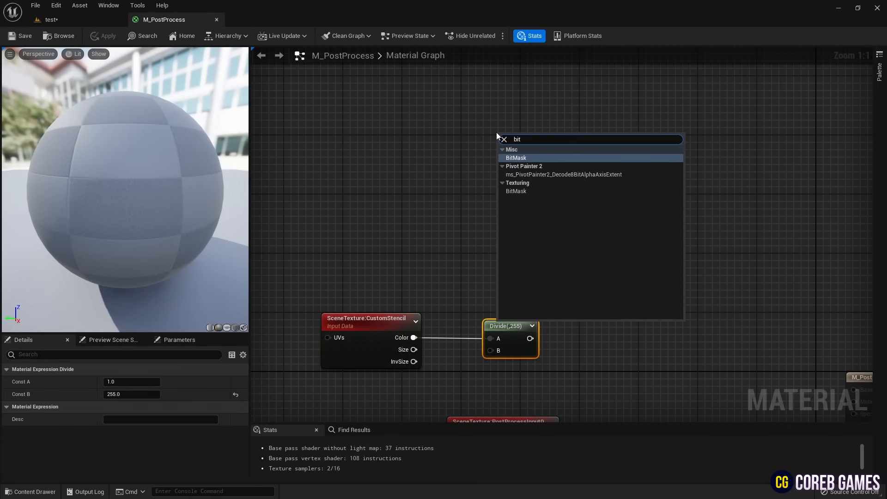
left_click(516, 158)
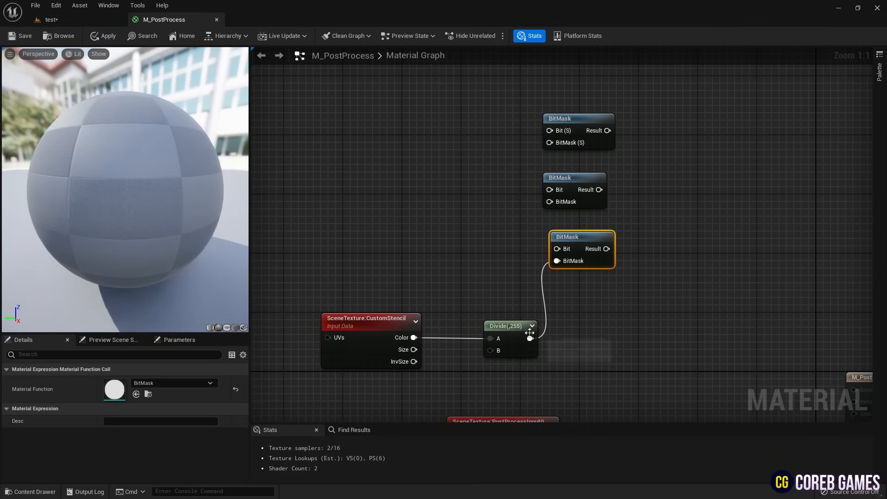
left_click_drag(531, 338, 549, 142)
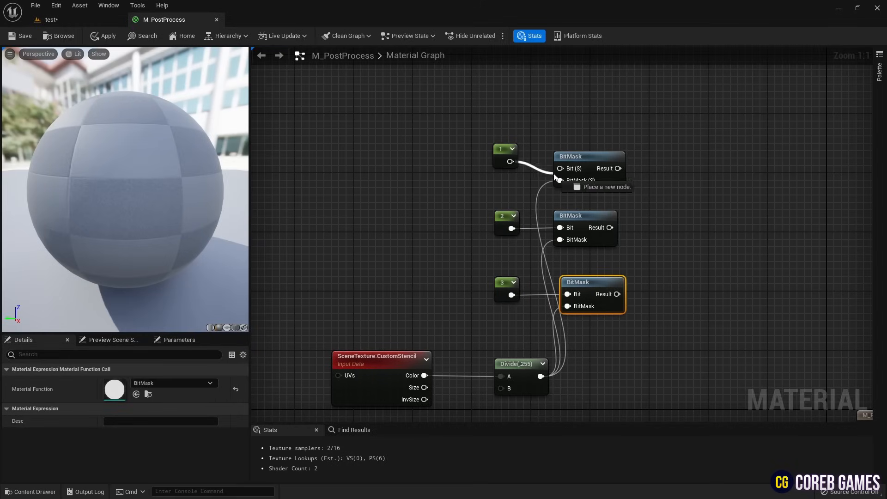
left_click(503, 156)
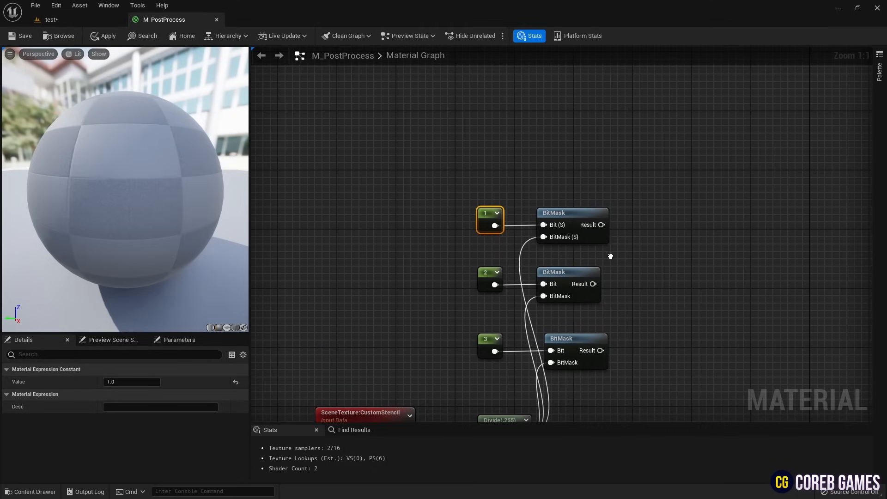
scroll("down", 3)
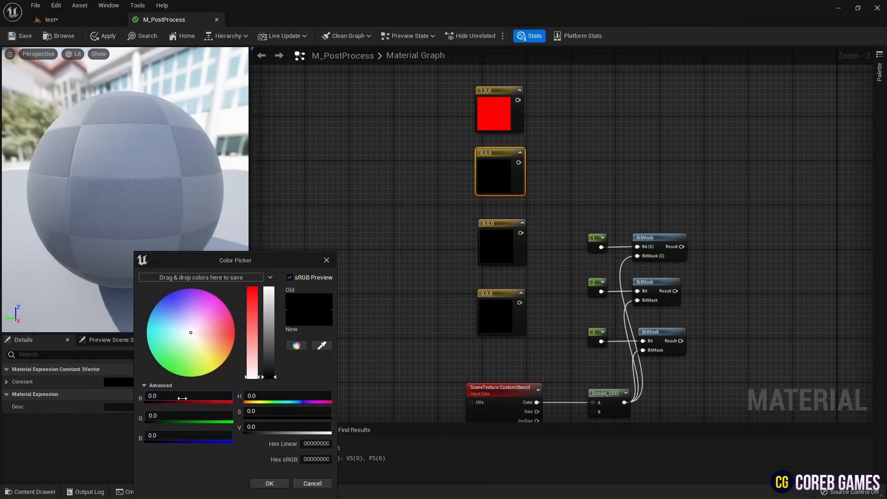
Colour the constants red, yellow, green, blue and chain them through Lerps using BitMask results as alpha
left_click(269, 484)
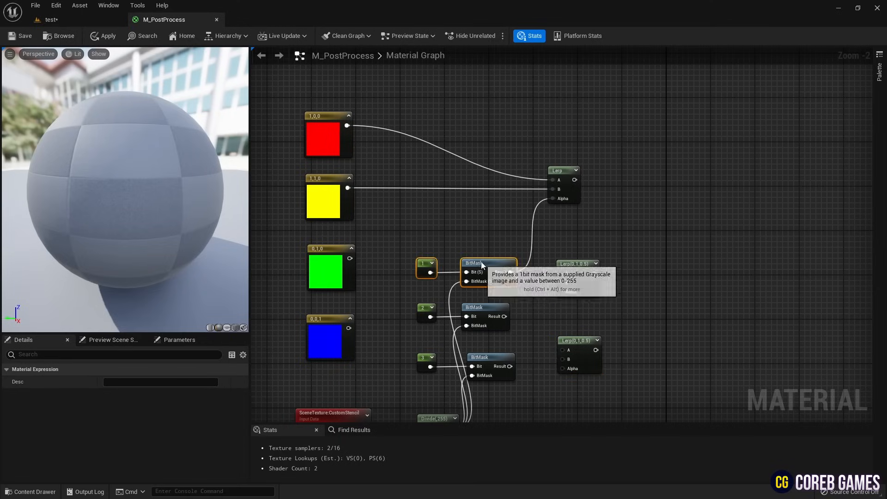
left_click(576, 251)
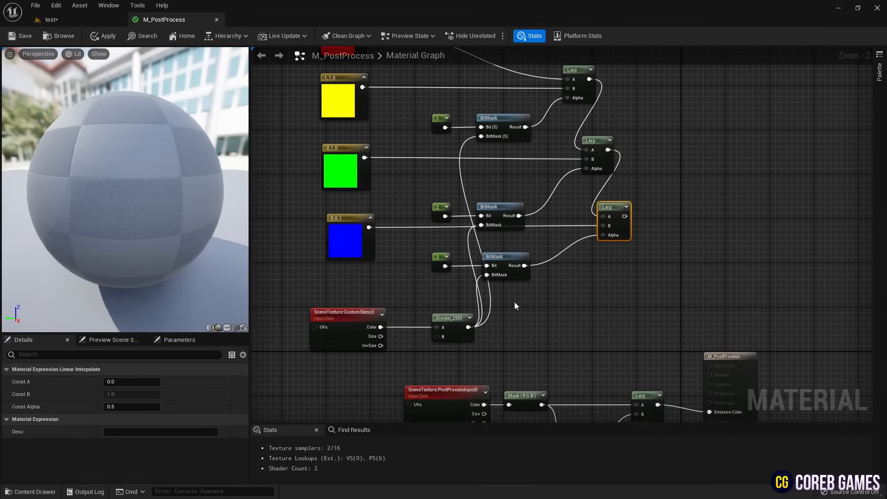
scroll("down", 3)
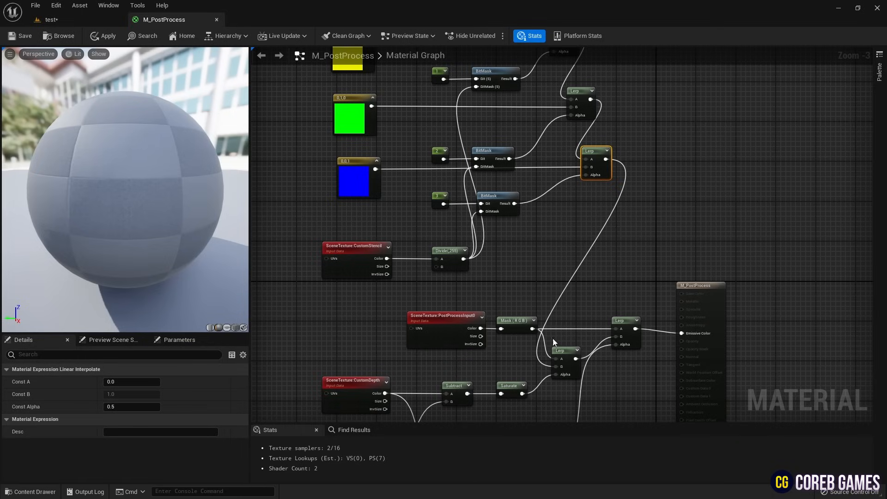
left_click(24, 36)
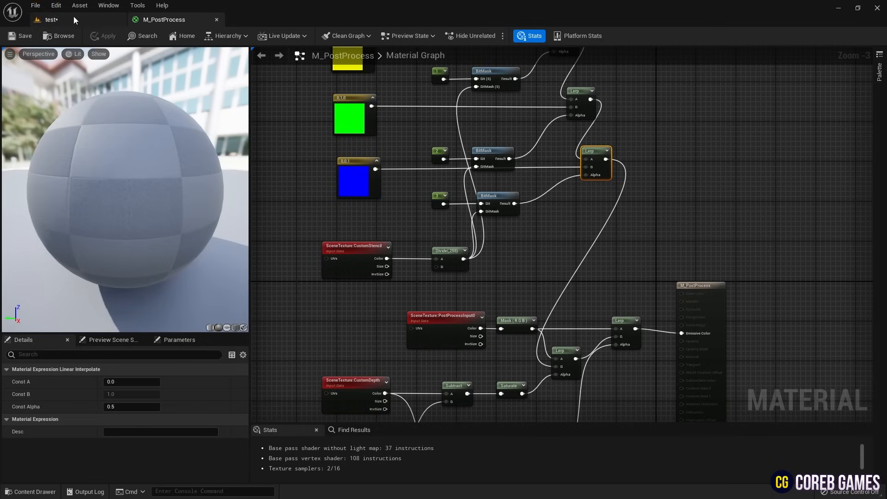
Back in the level, try stencil values 2, 4 then 0 on the red cube to preview colour changes
left_click(52, 20)
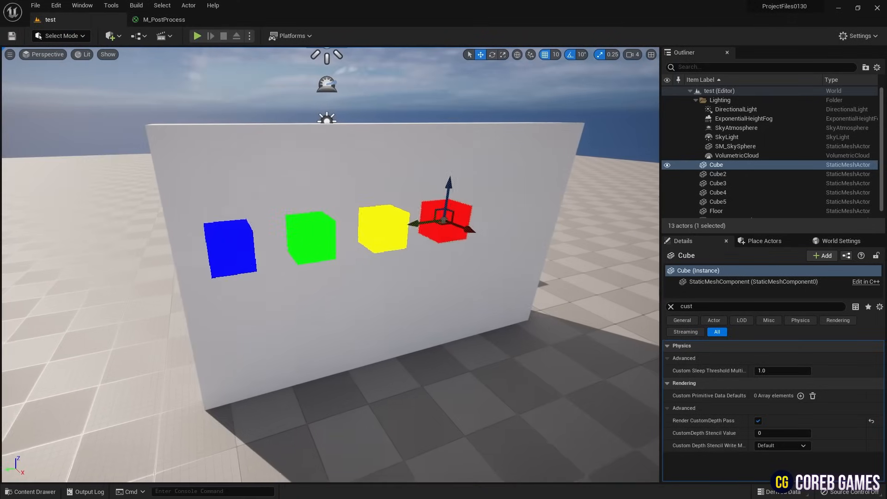
left_click(783, 433)
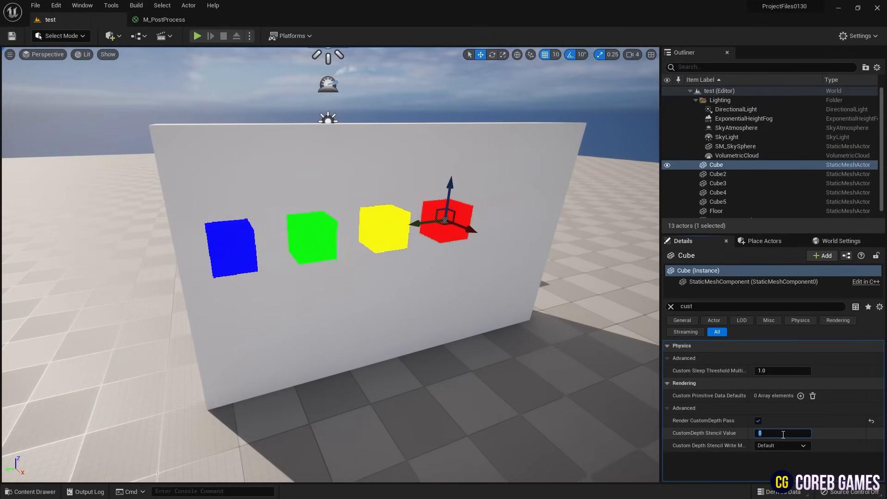
type("2")
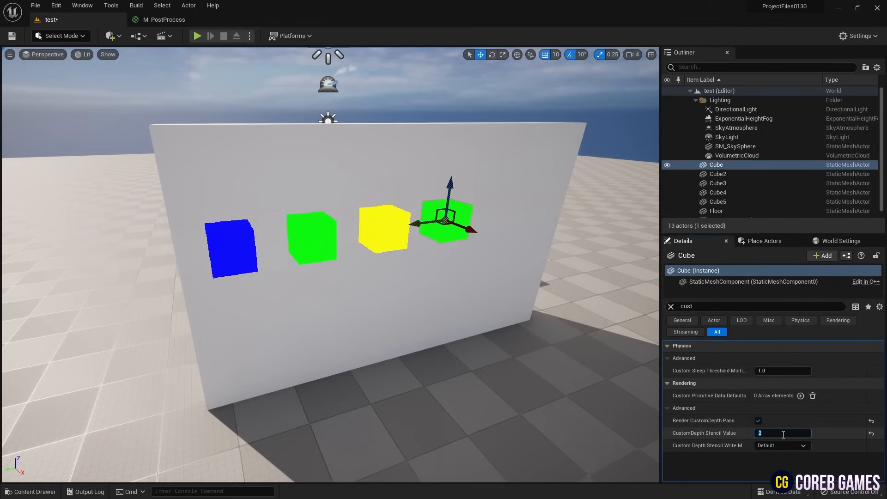
type("4")
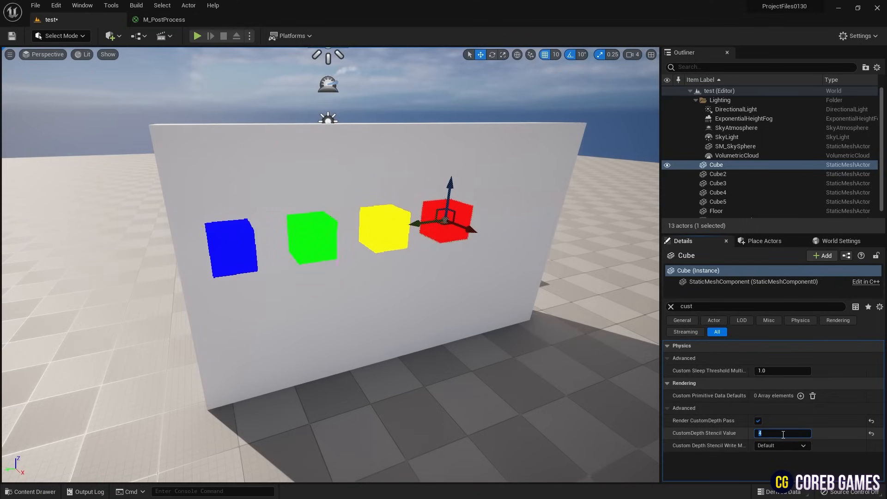
type("0")
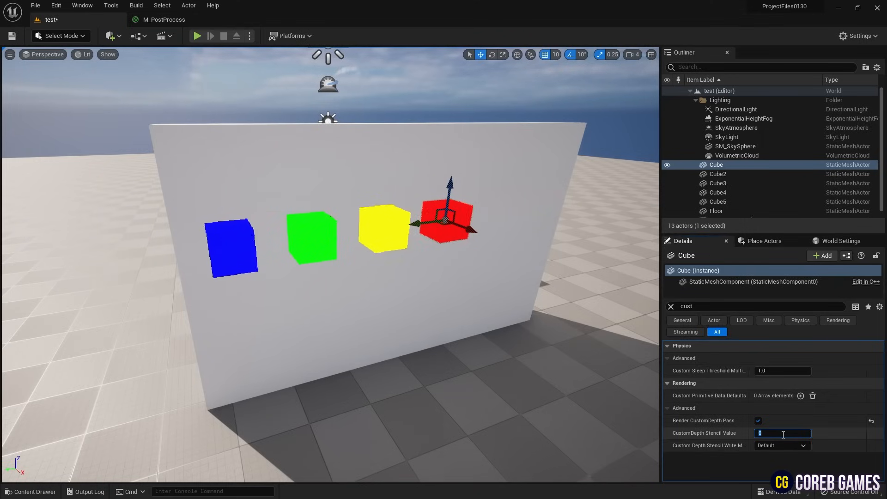